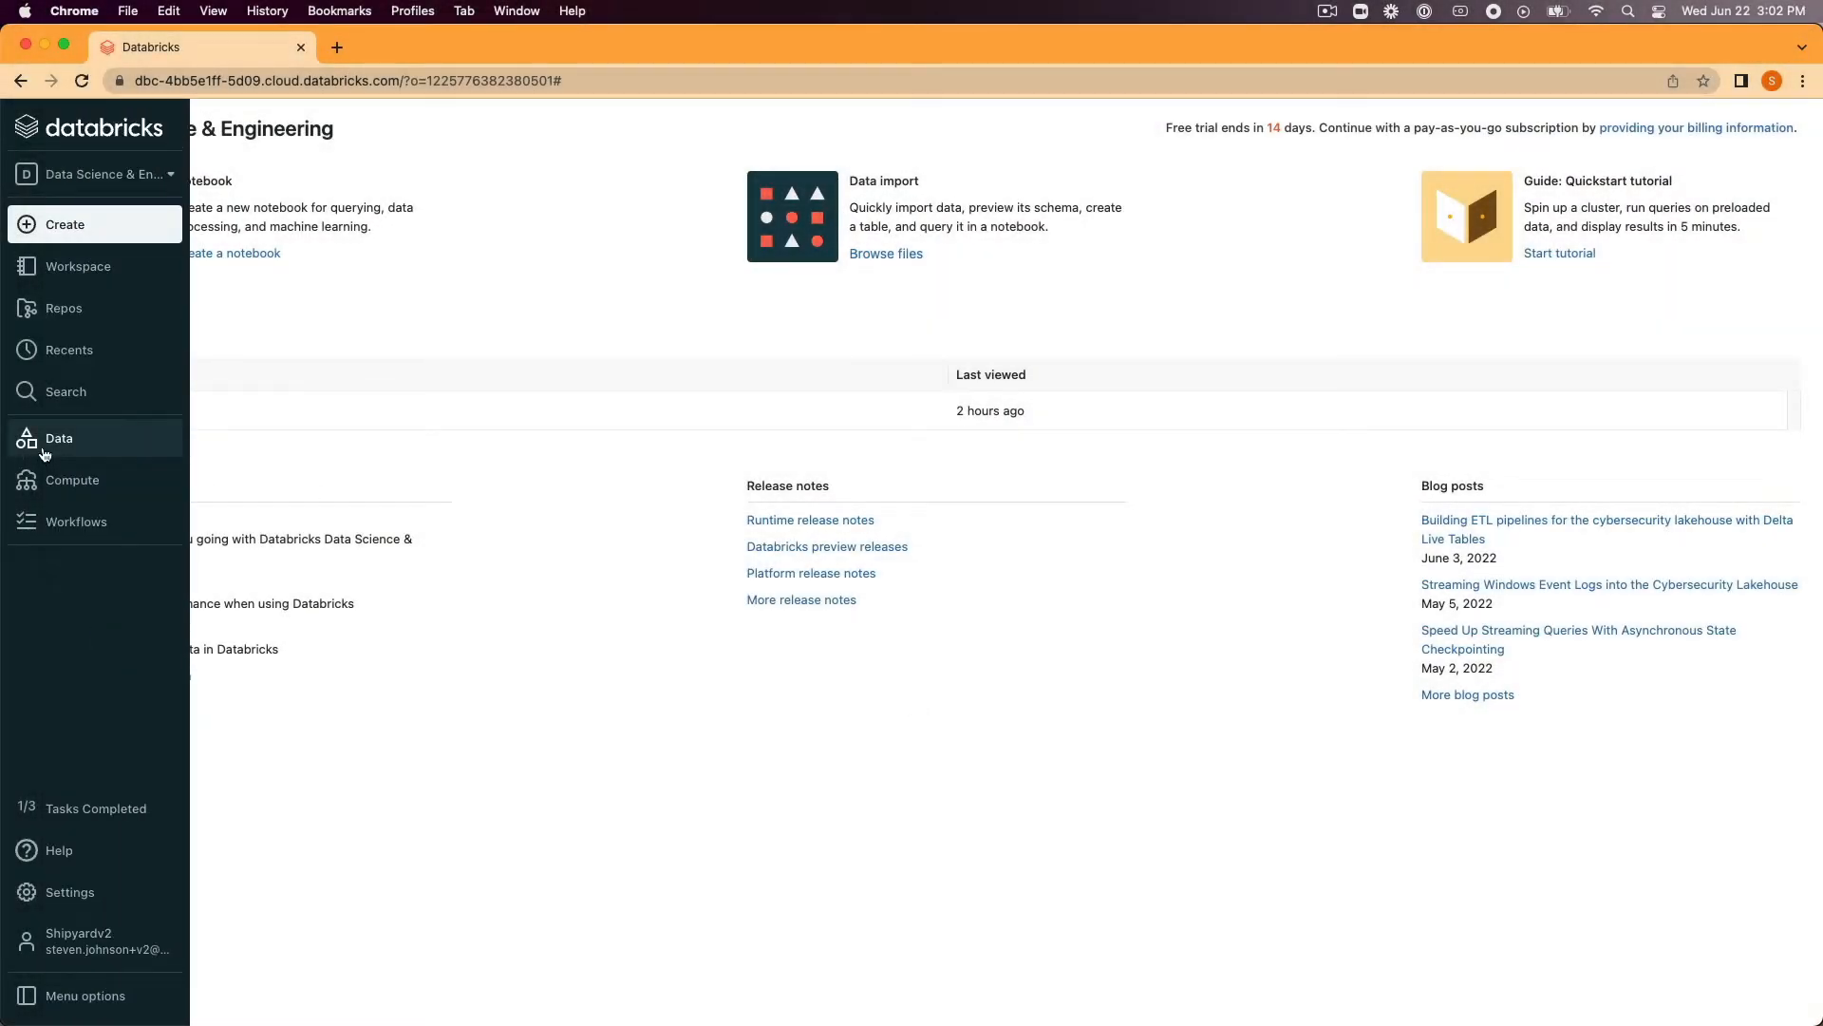
- Start a new table from the default database in the Data browser
{"action": "left_click", "coordinate": [58, 438]}
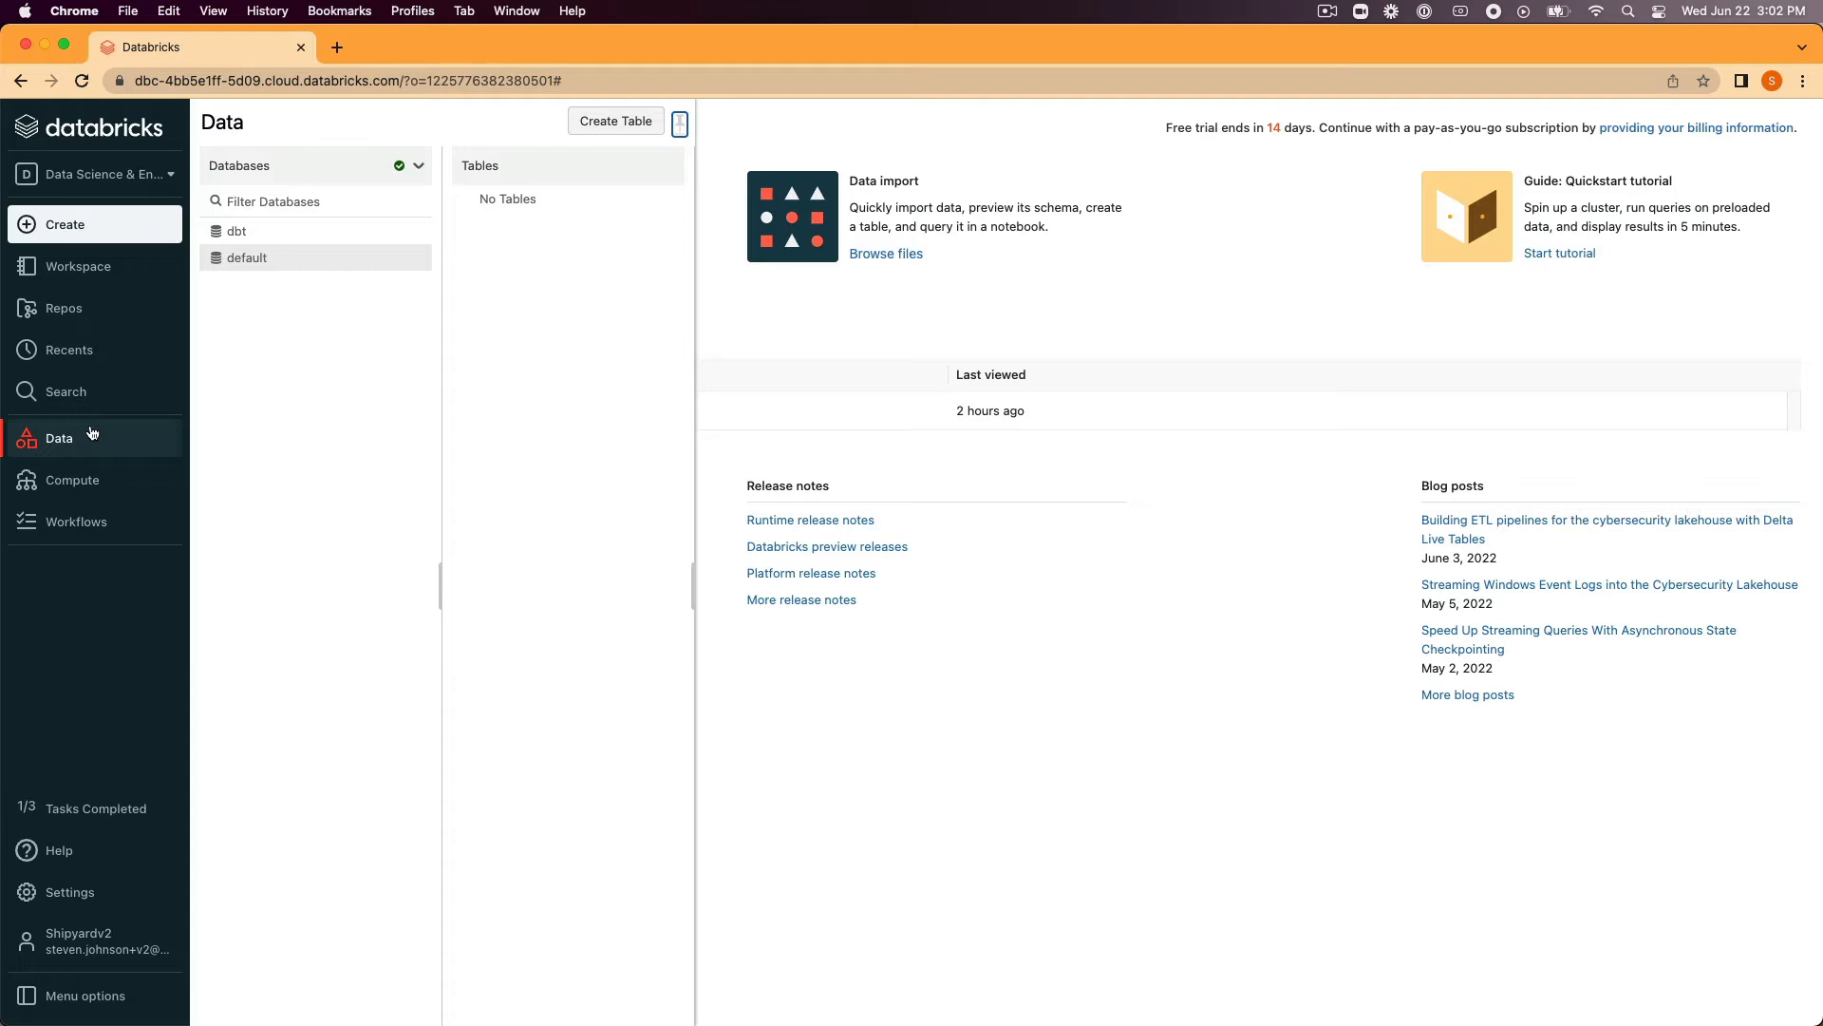
{"action": "mouse_move", "coordinate": [136, 430]}
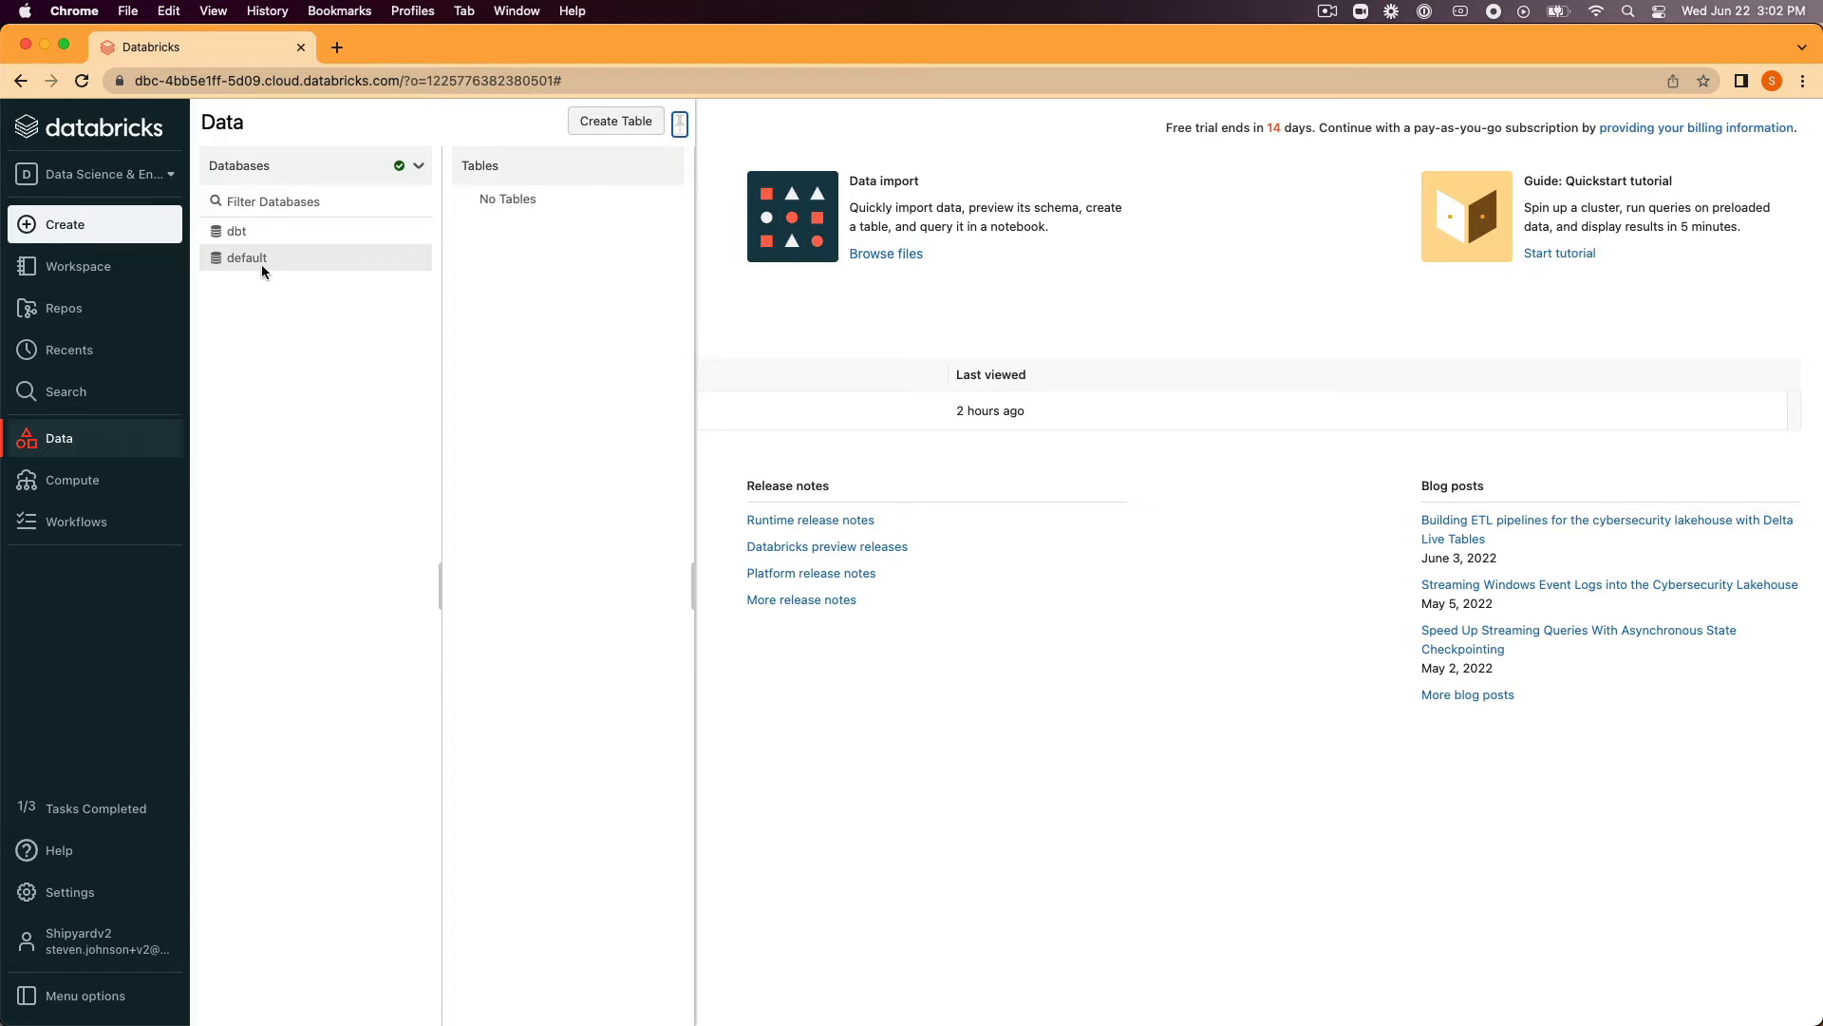
{"action": "left_click", "coordinate": [247, 257]}
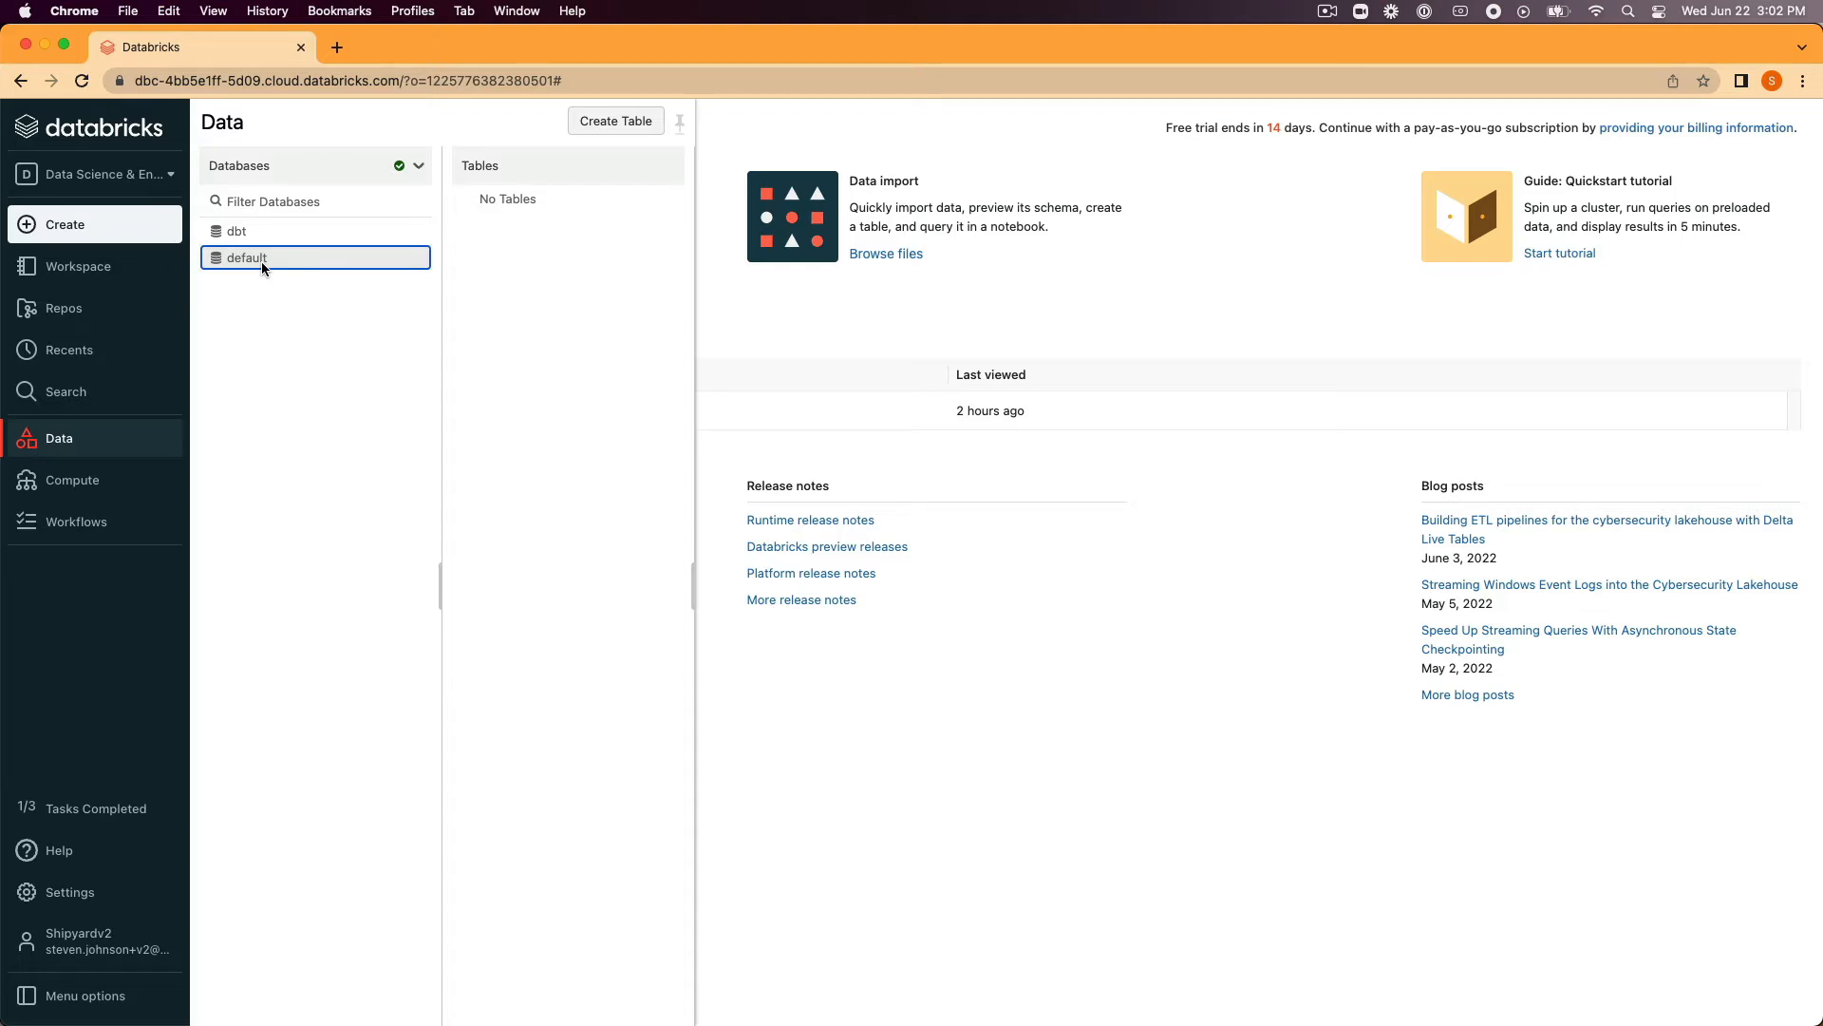
{"action": "left_click", "coordinate": [615, 121]}
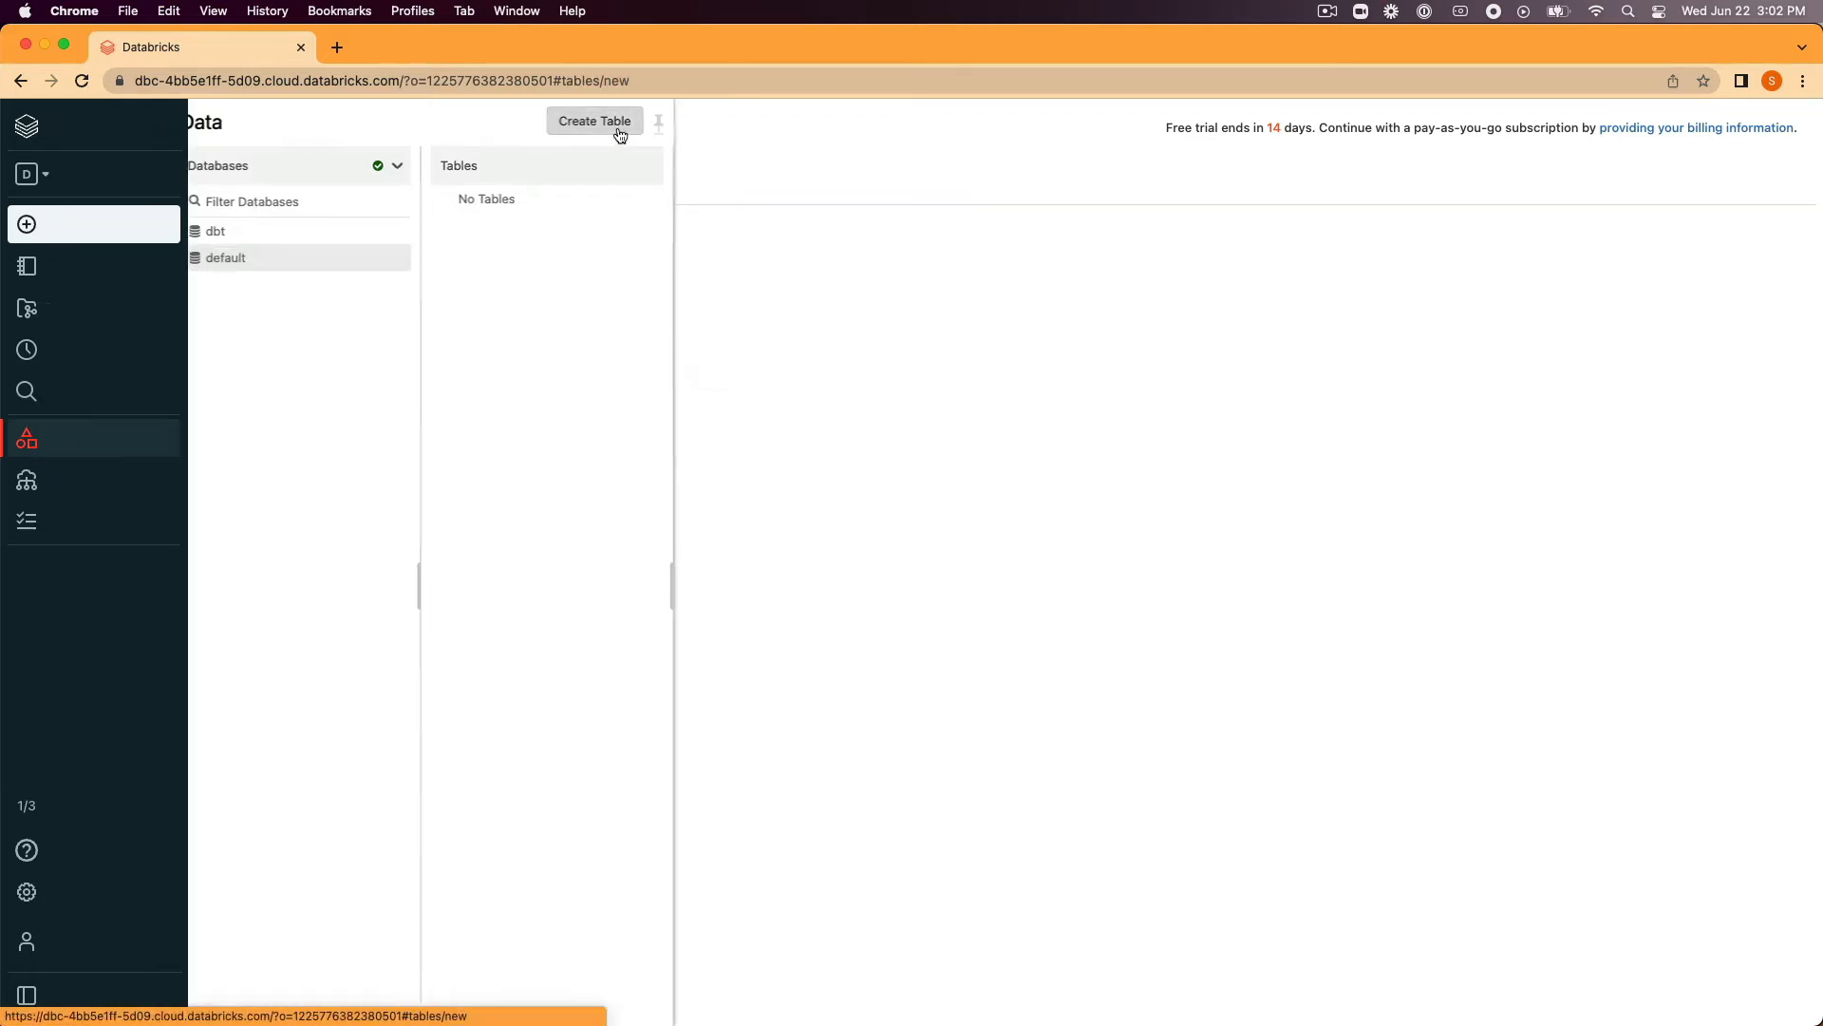
{"action": "left_click", "coordinate": [595, 121]}
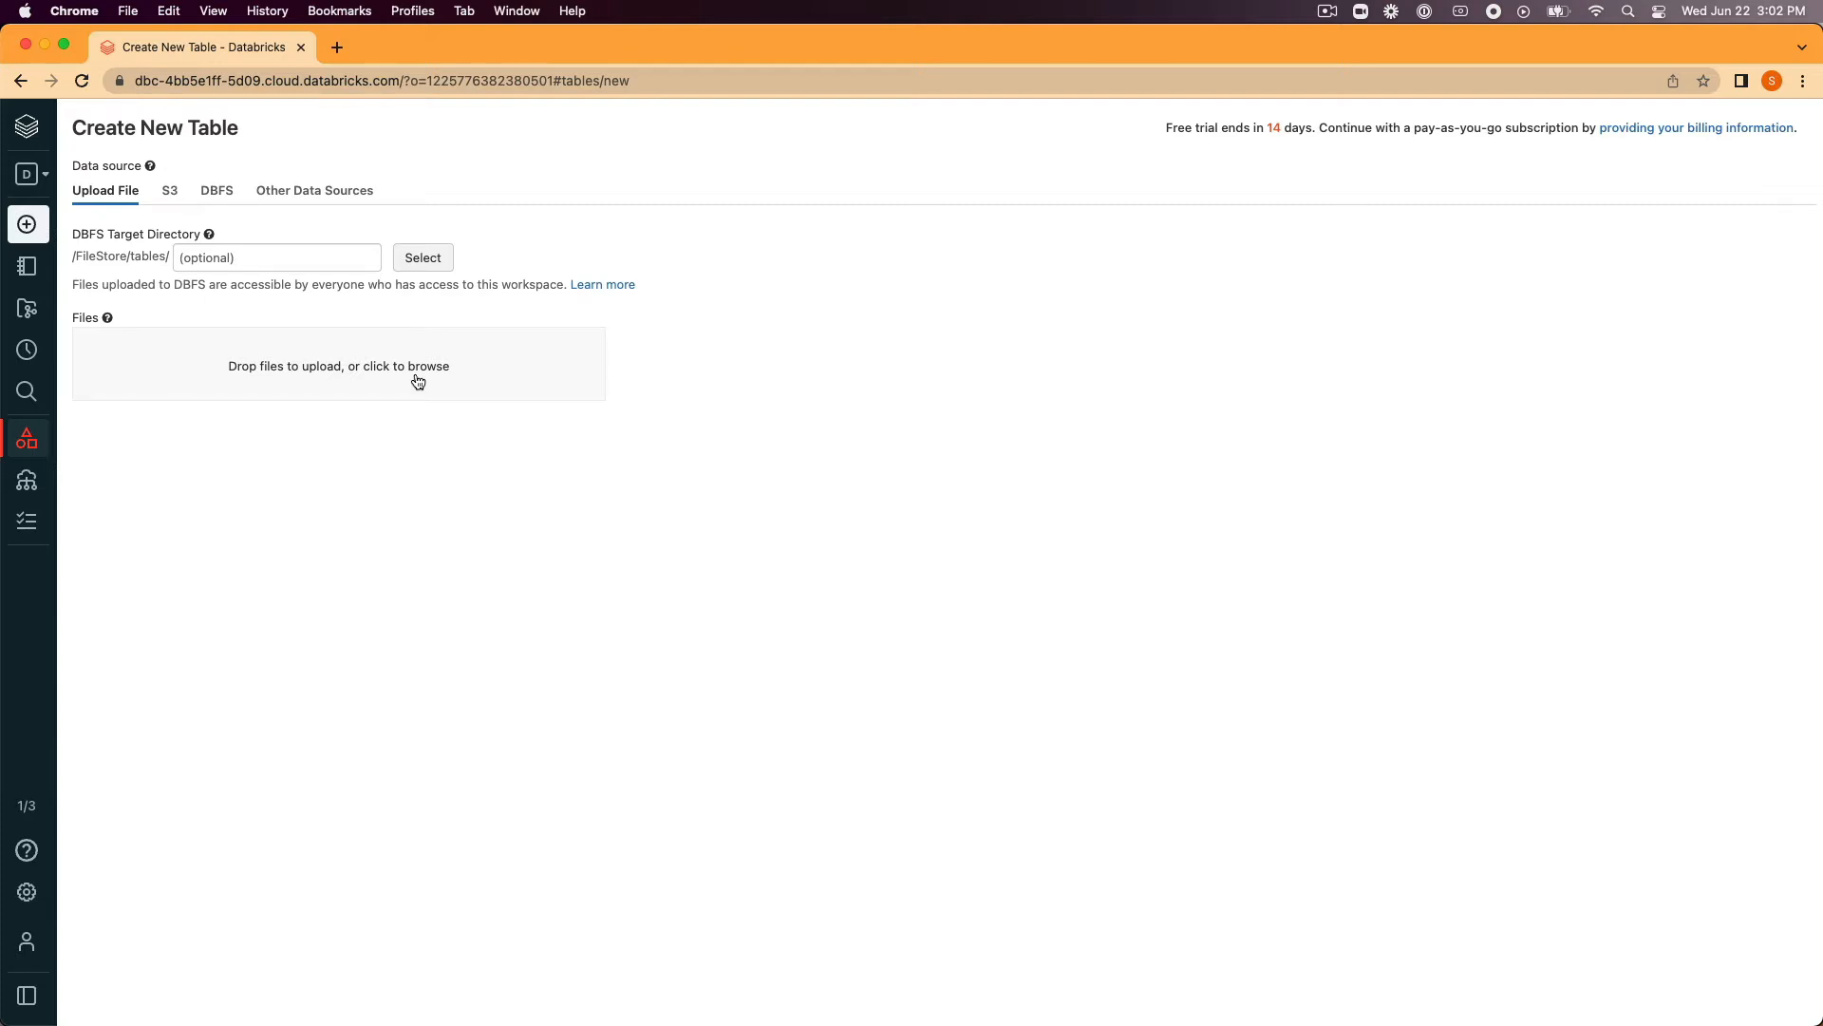
- Upload spi_matches_latest.csv from Downloads and choose Create Table with UI
{"action": "left_click", "coordinate": [338, 364]}
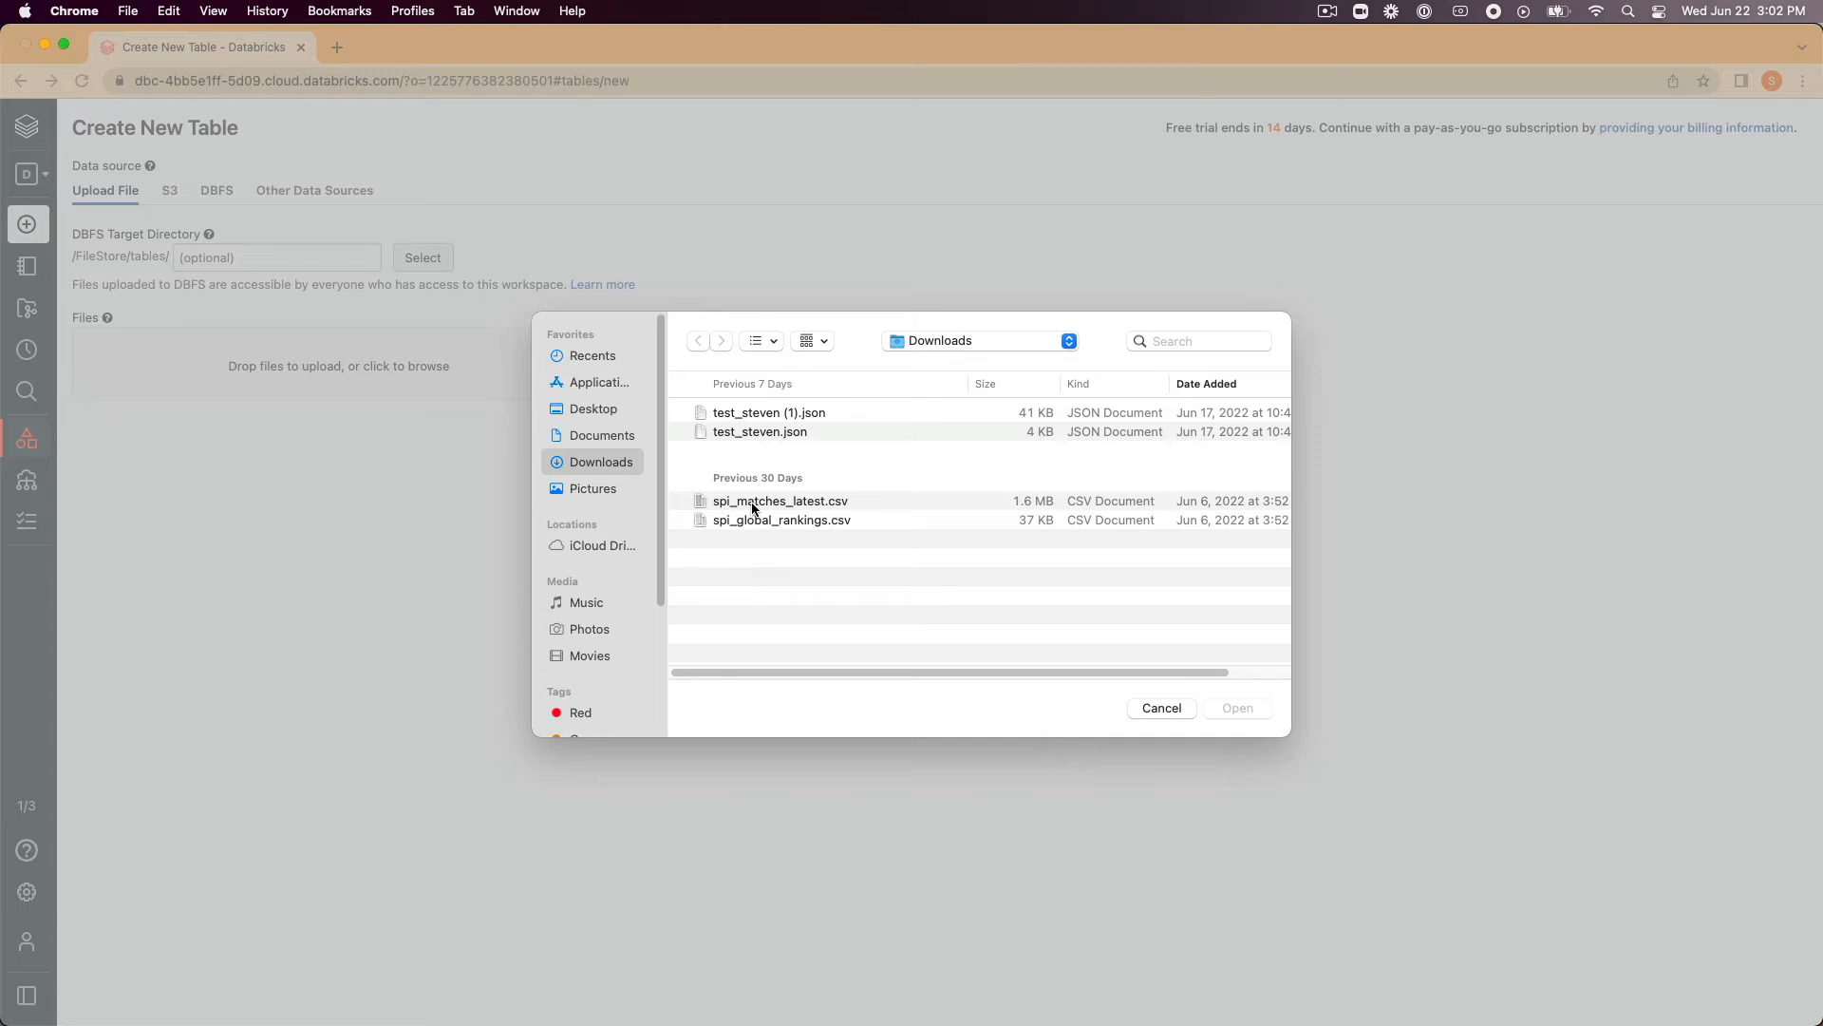
{"action": "left_click", "coordinate": [779, 501]}
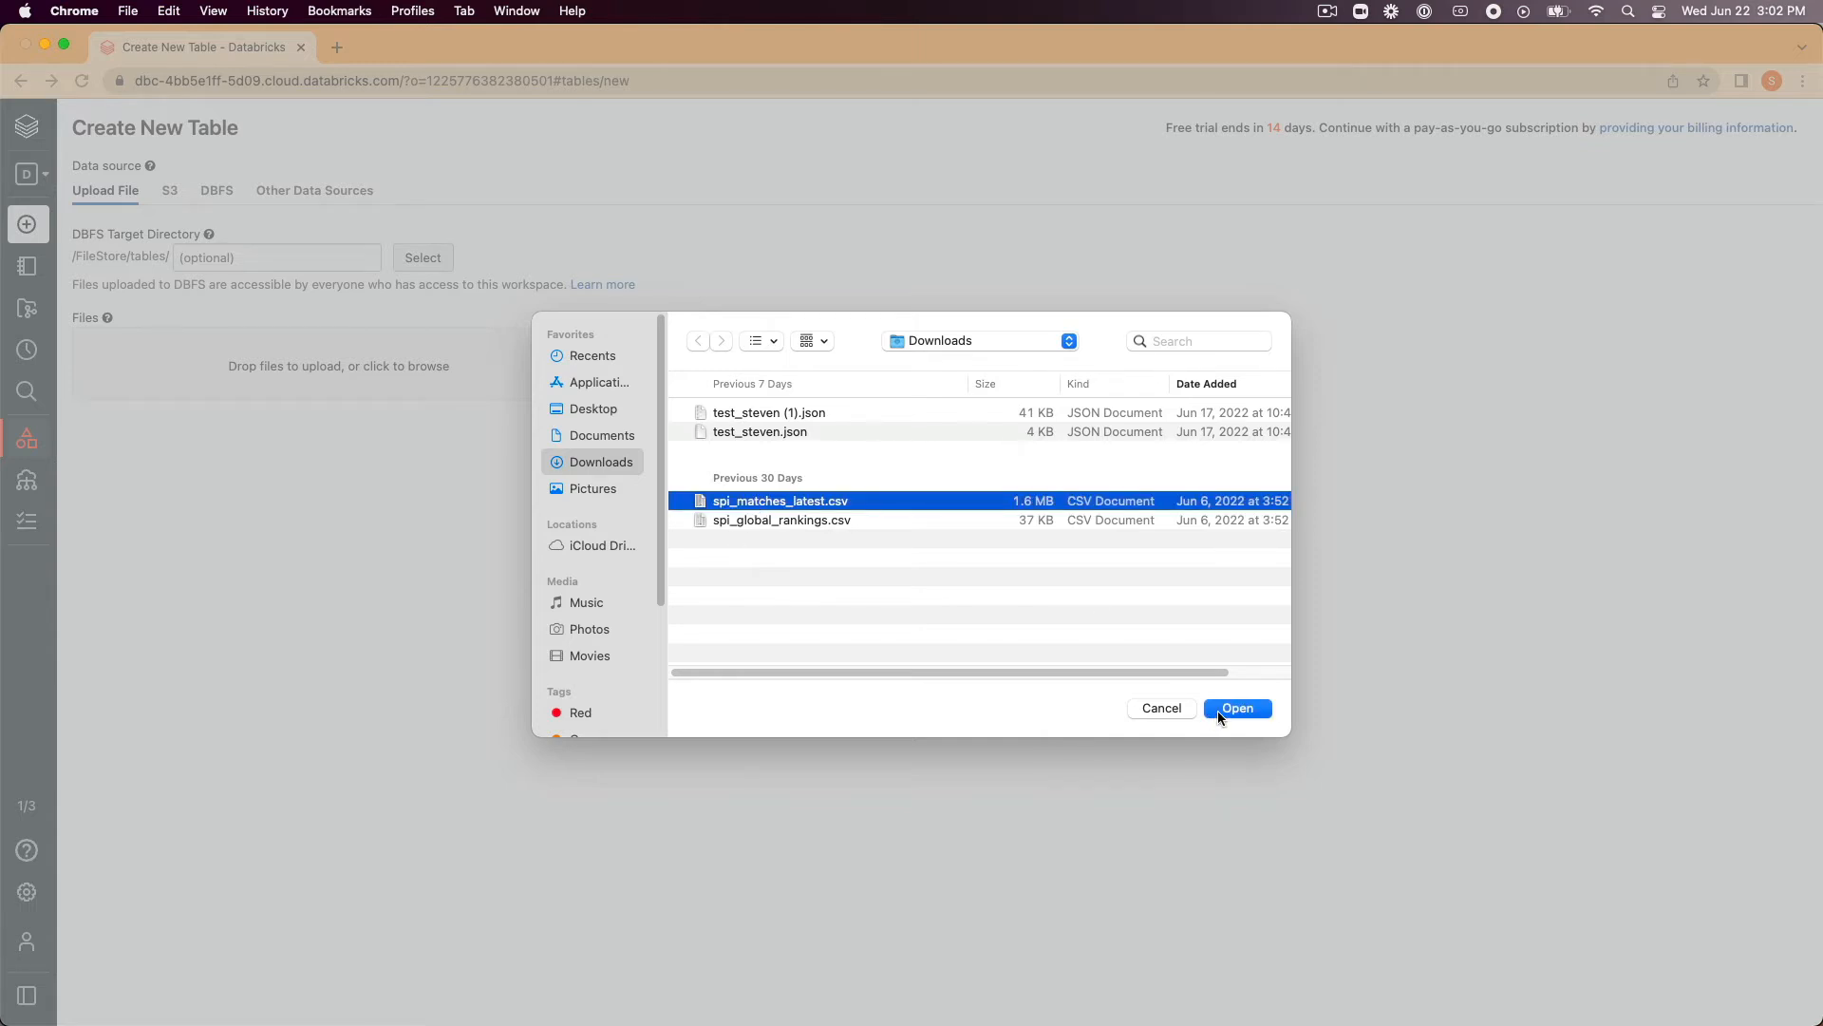
{"action": "left_click", "coordinate": [1237, 708]}
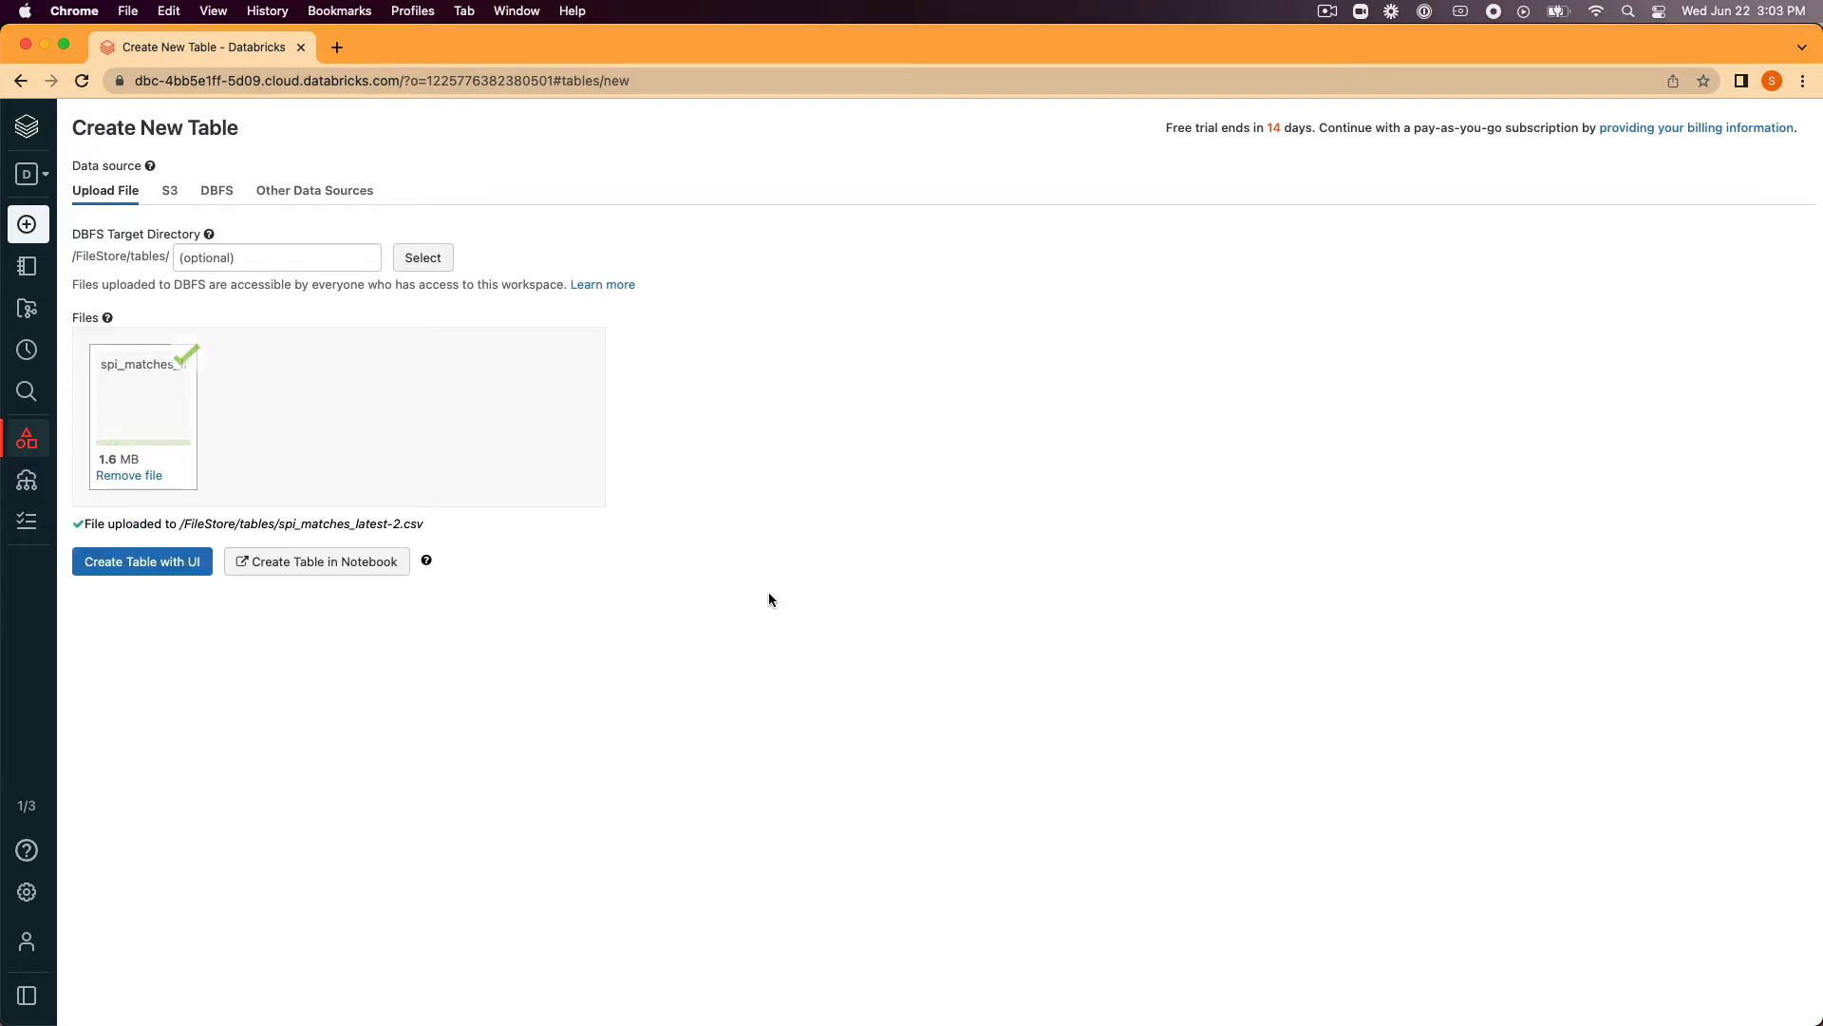
{"action": "left_click", "coordinate": [141, 561]}
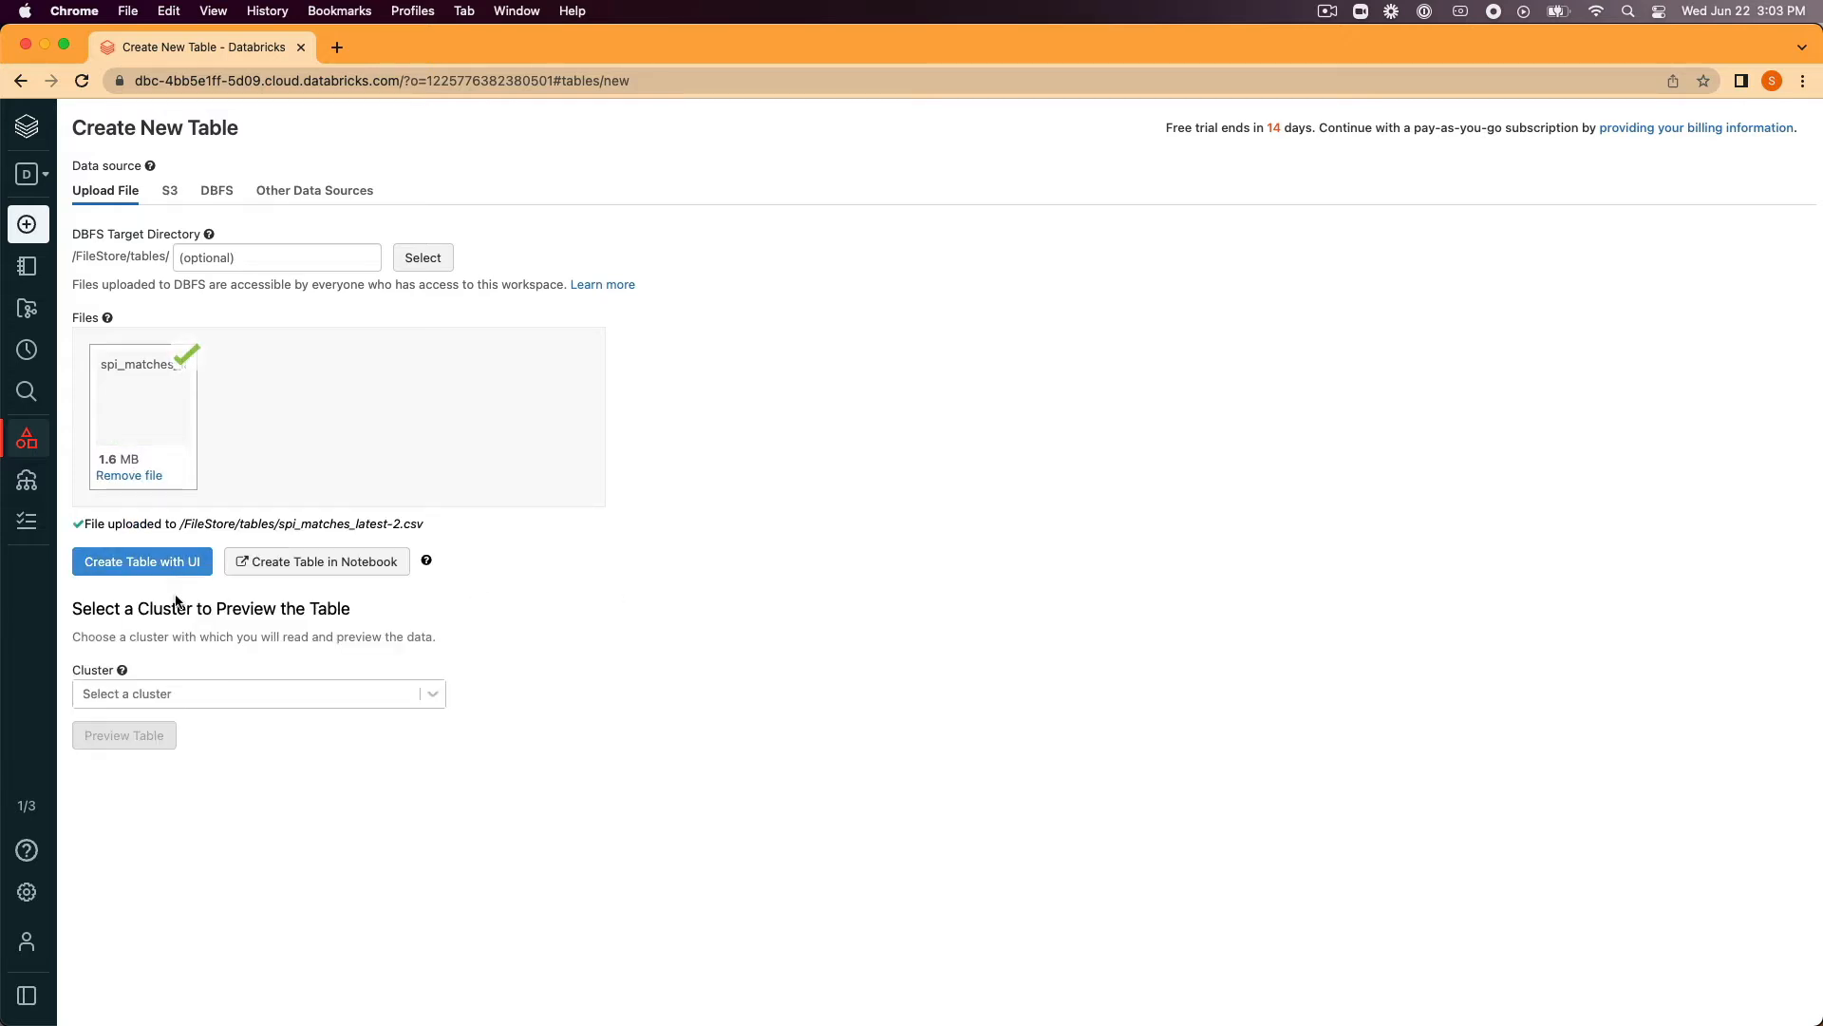
- Preview the spi_matches_latest data using the test cluster
{"action": "left_click", "coordinate": [257, 693]}
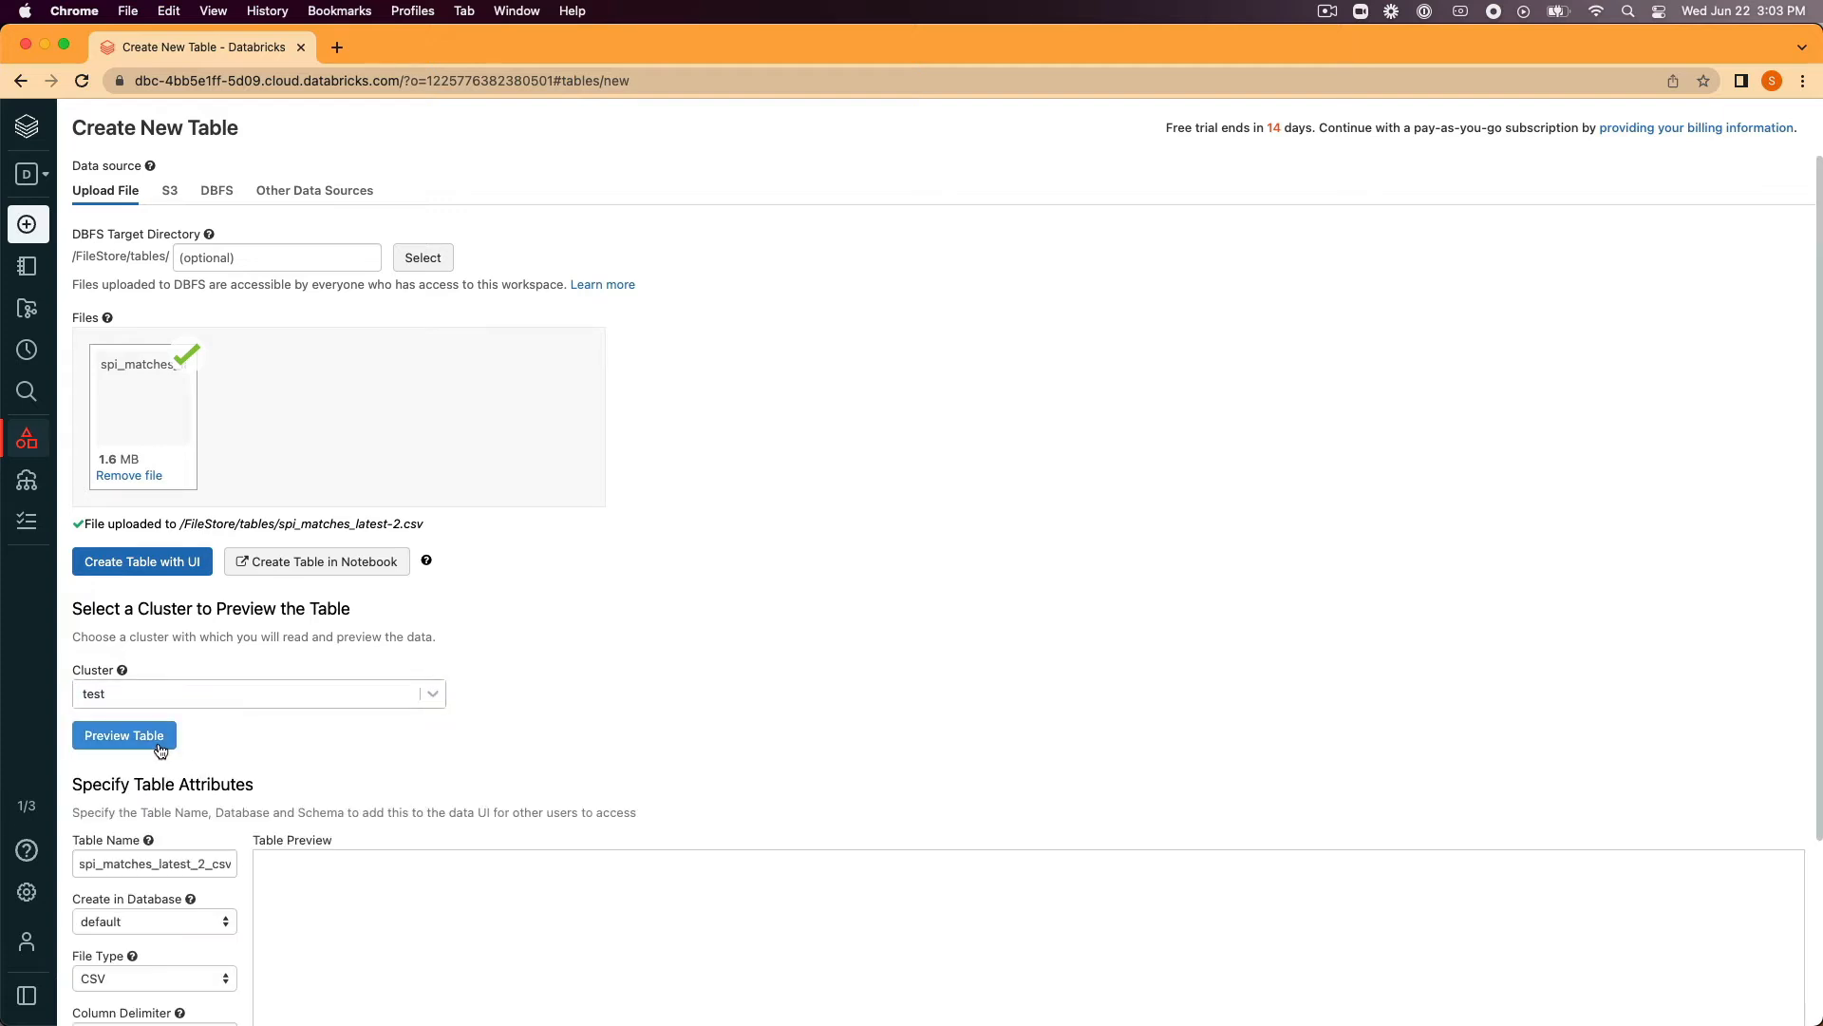
{"action": "left_click", "coordinate": [123, 735]}
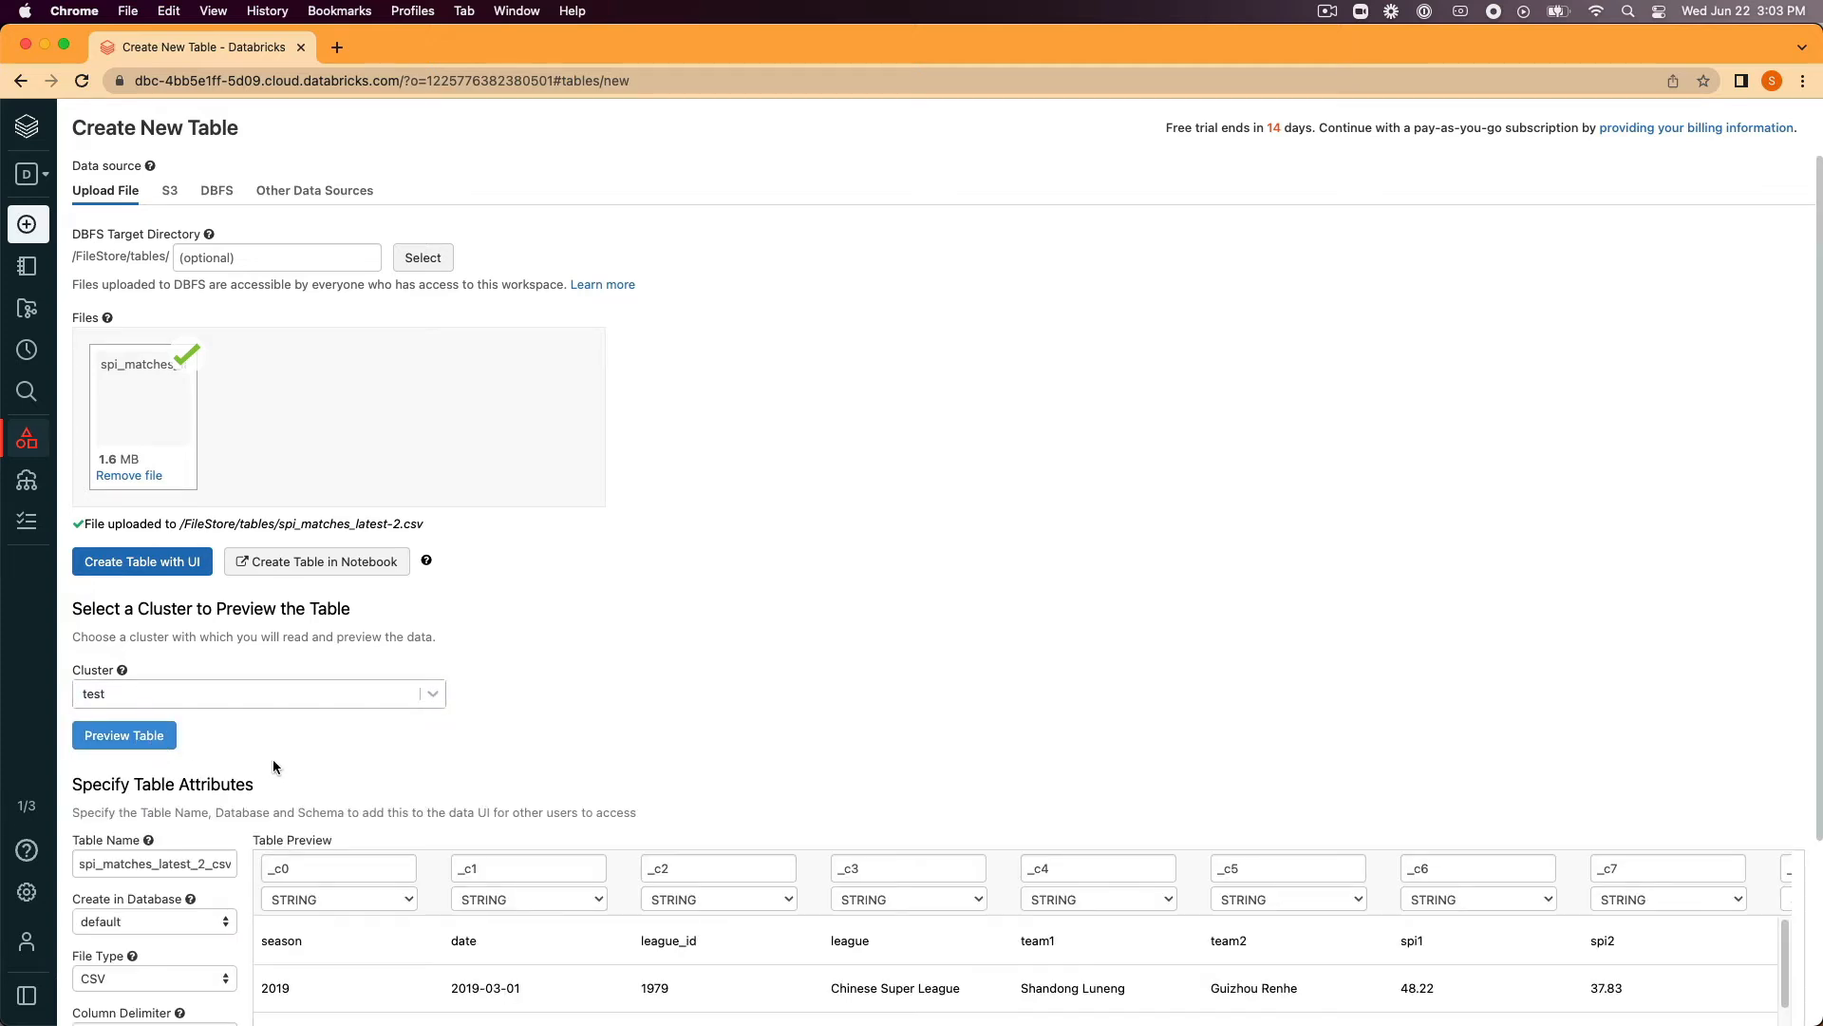
{"action": "scroll", "scroll_direction": "down", "scroll_amount": 3}
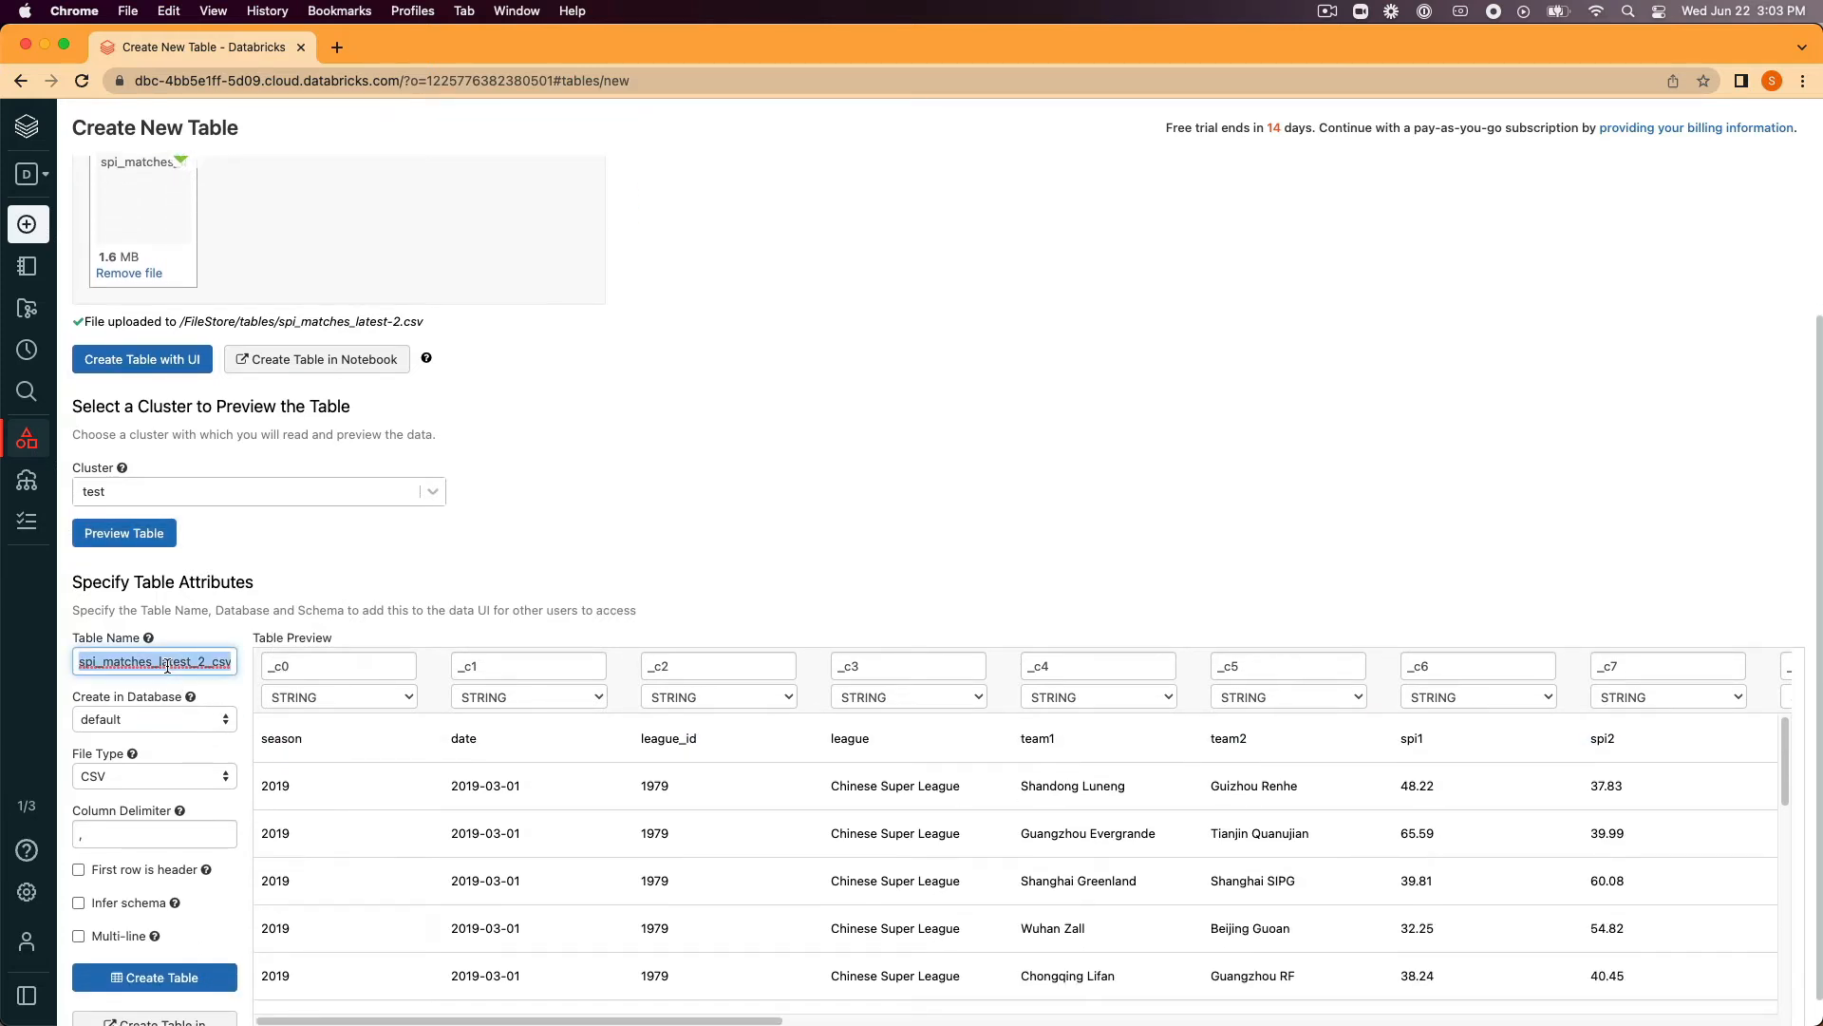
- Create table stg_football_matches with first row as header and inferred schema
{"action": "type", "text": "stg_"}
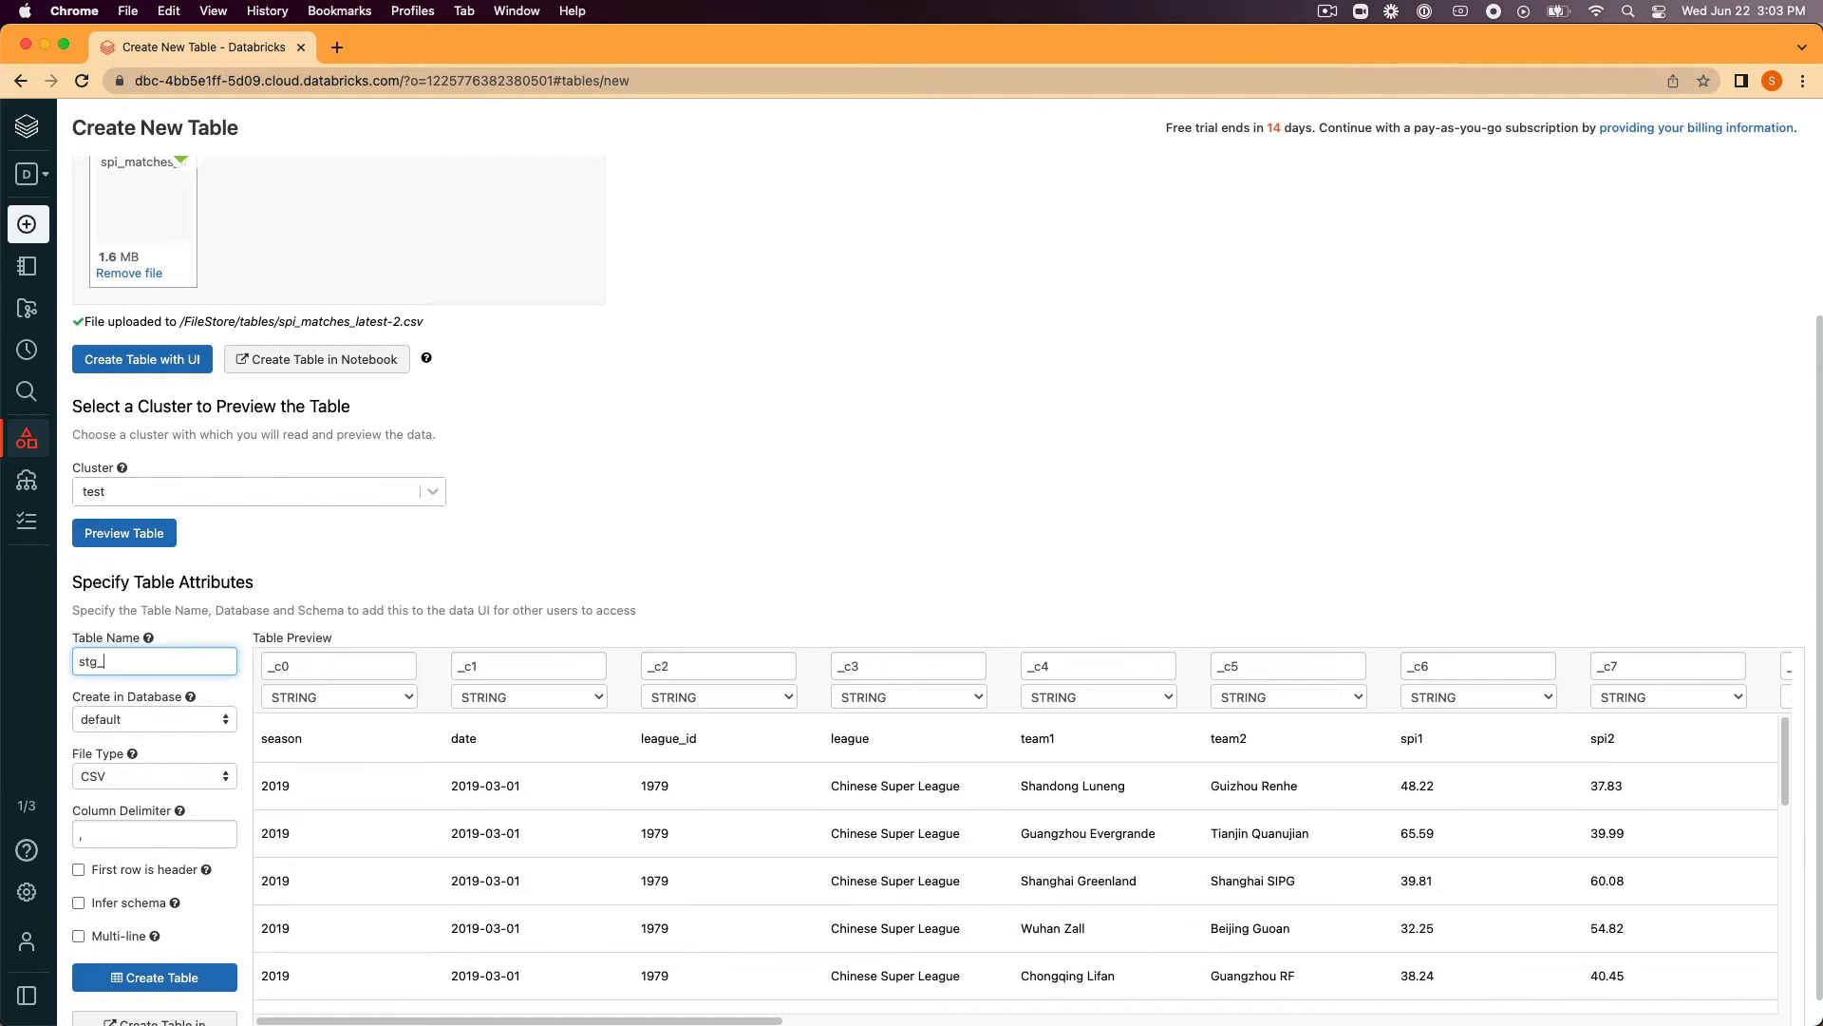
{"action": "type", "text": "football_matches"}
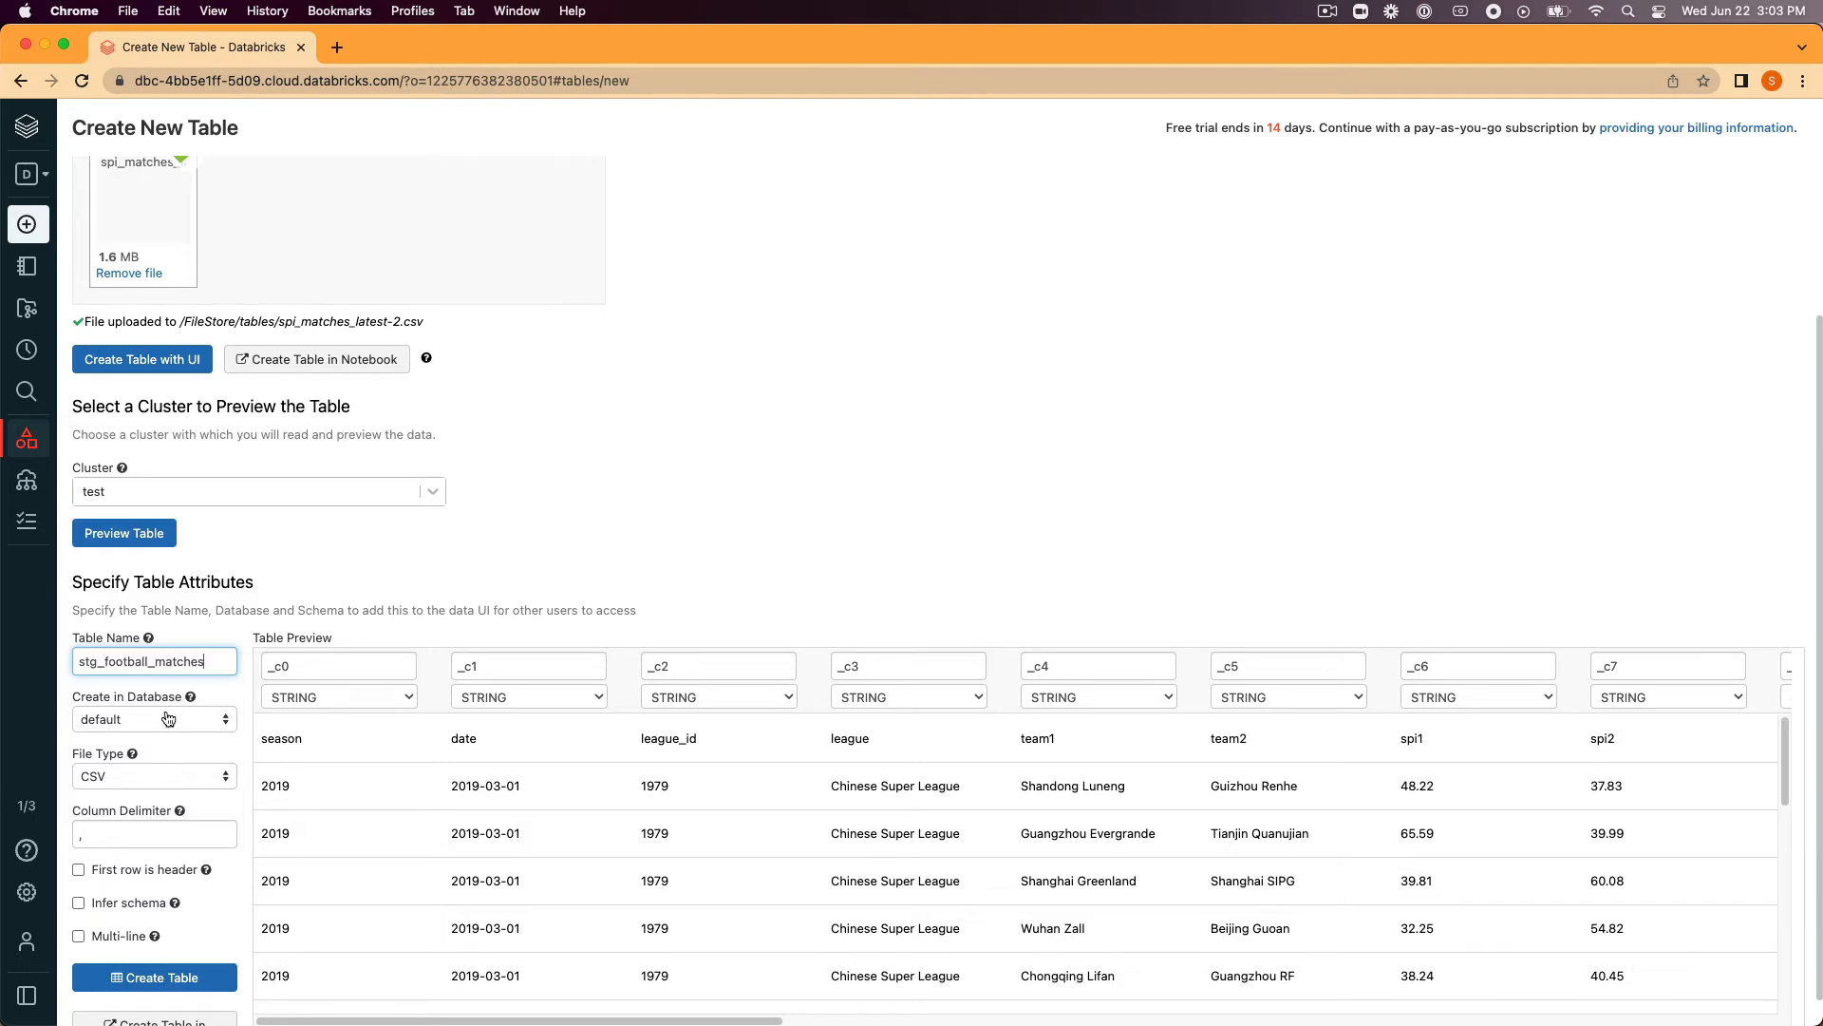
{"action": "mouse_move", "coordinate": [167, 718]}
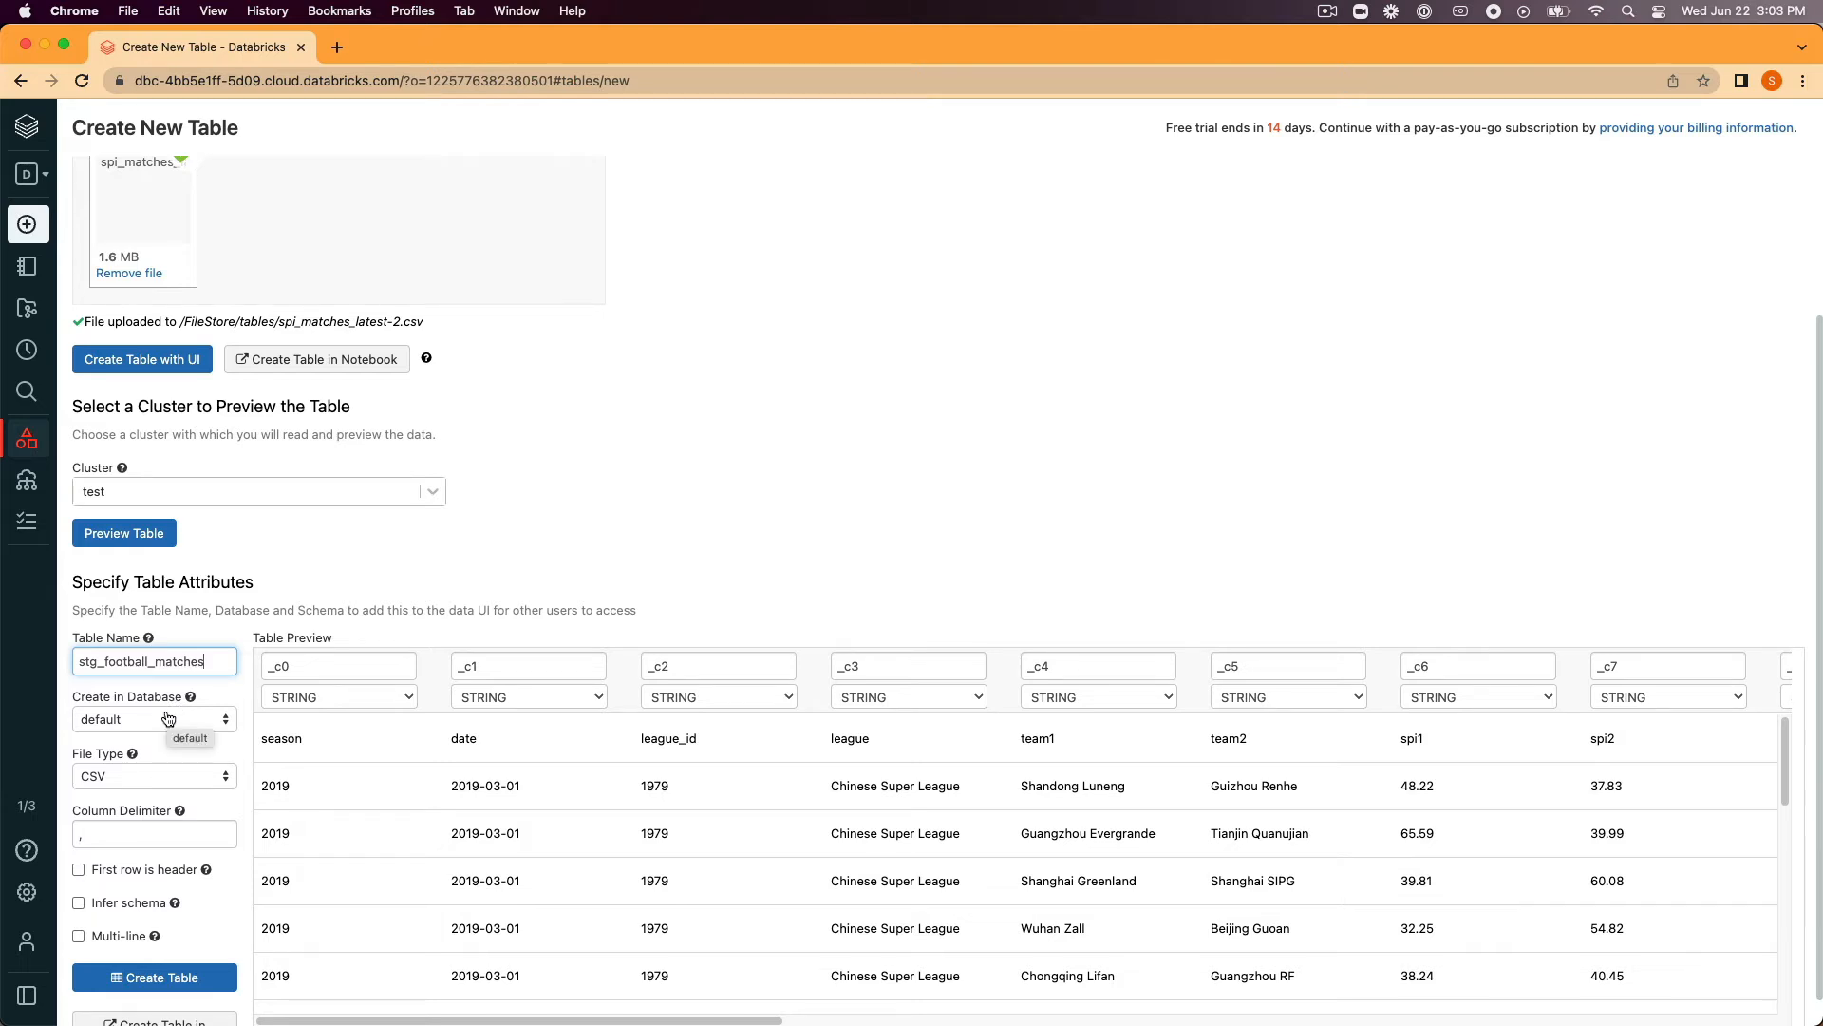
{"action": "mouse_move", "coordinate": [190, 762]}
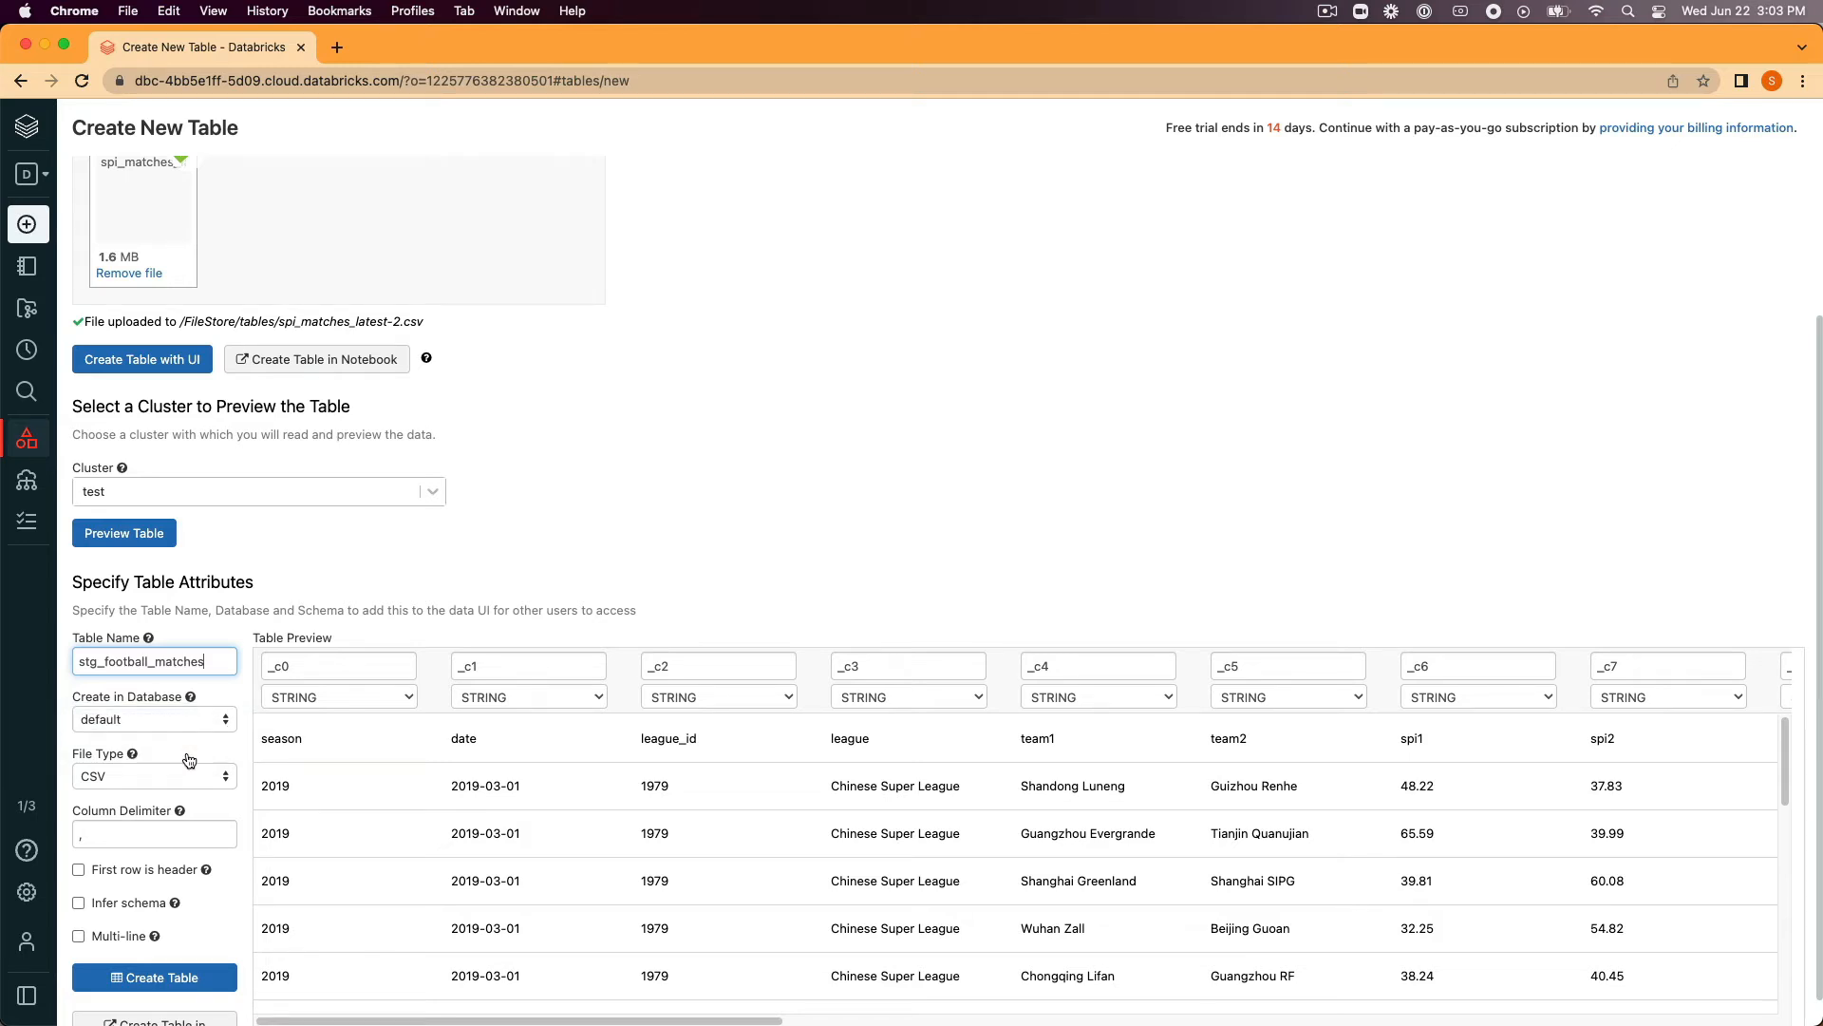
{"action": "mouse_move", "coordinate": [188, 858]}
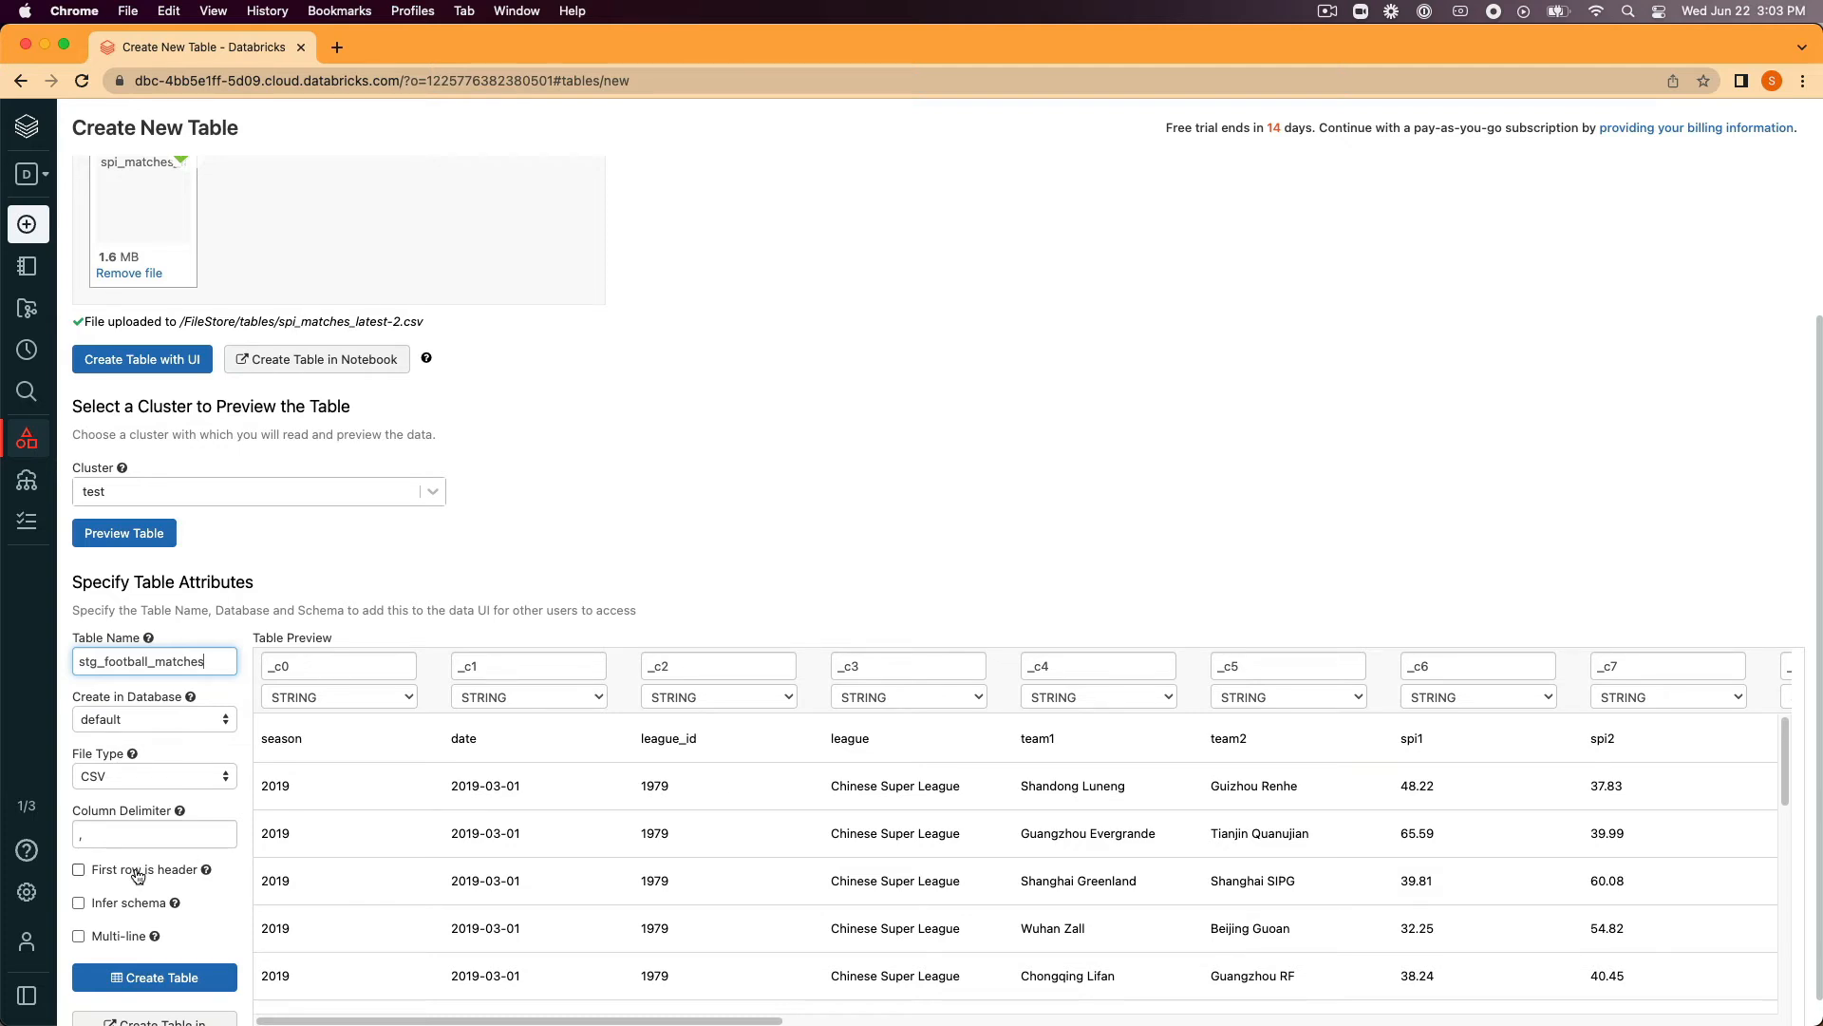
{"action": "left_click", "coordinate": [79, 869]}
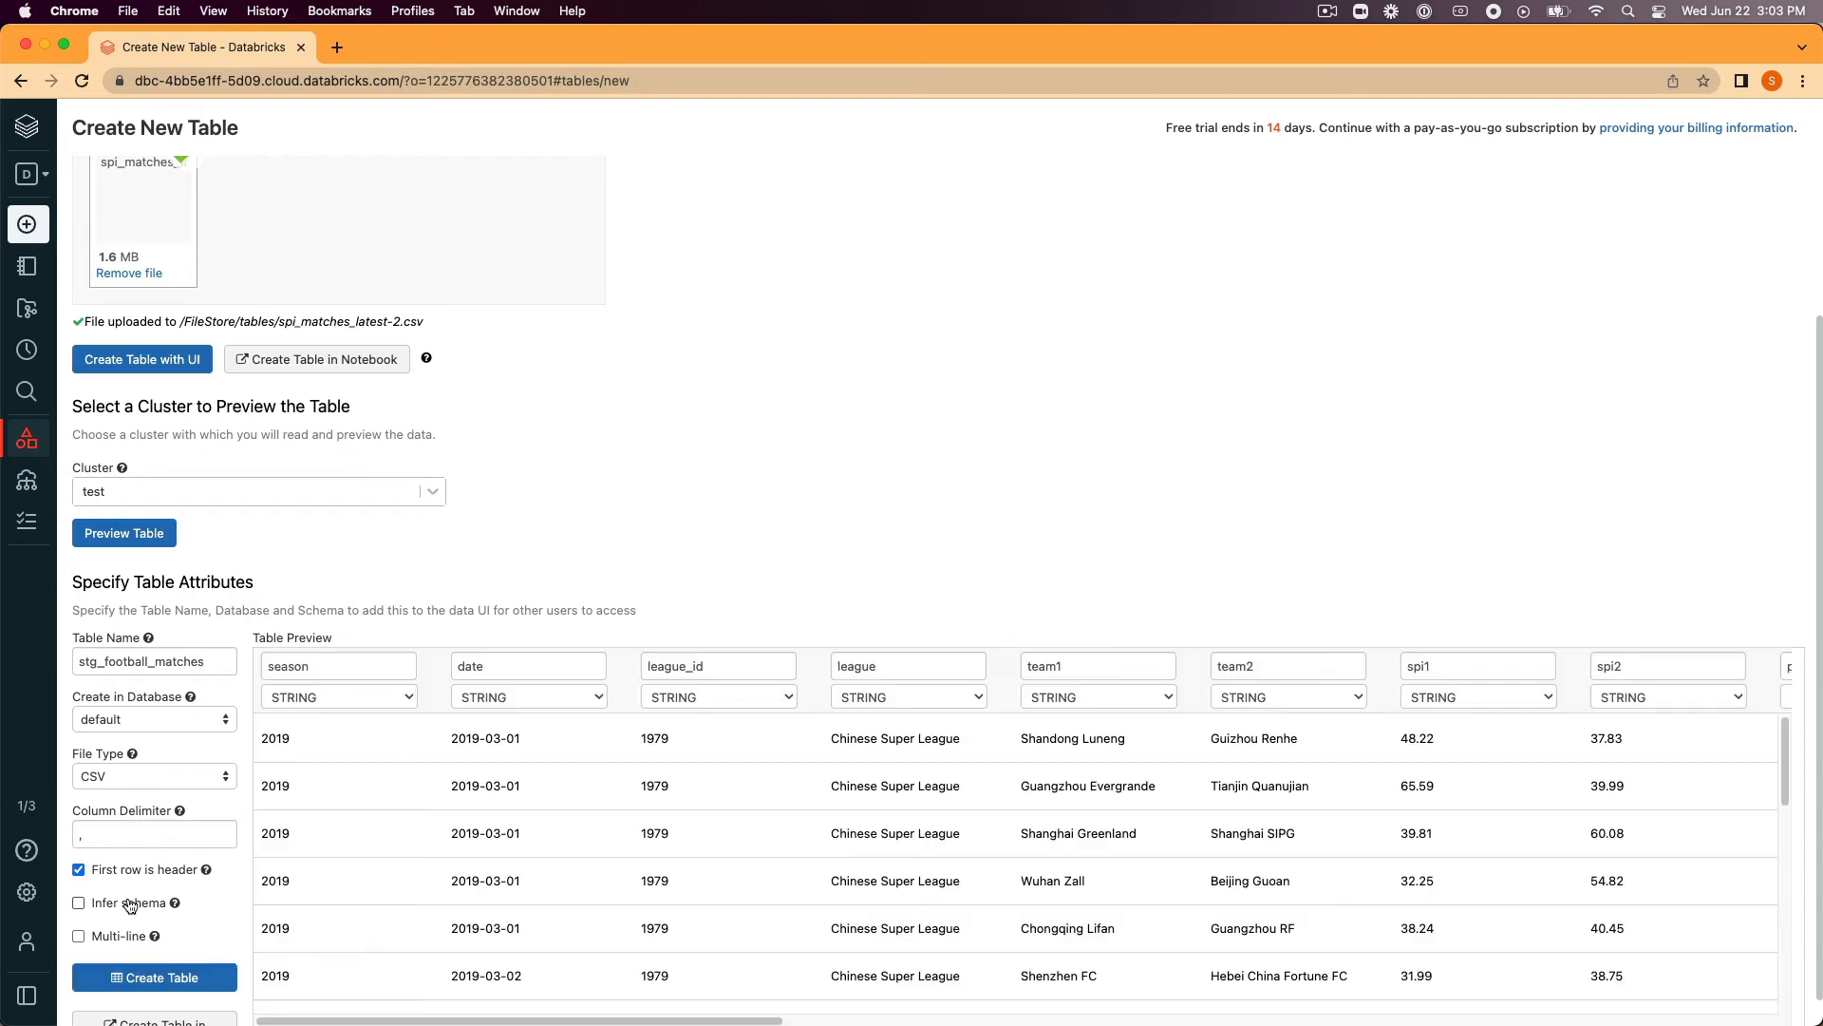
{"action": "left_click", "coordinate": [79, 902]}
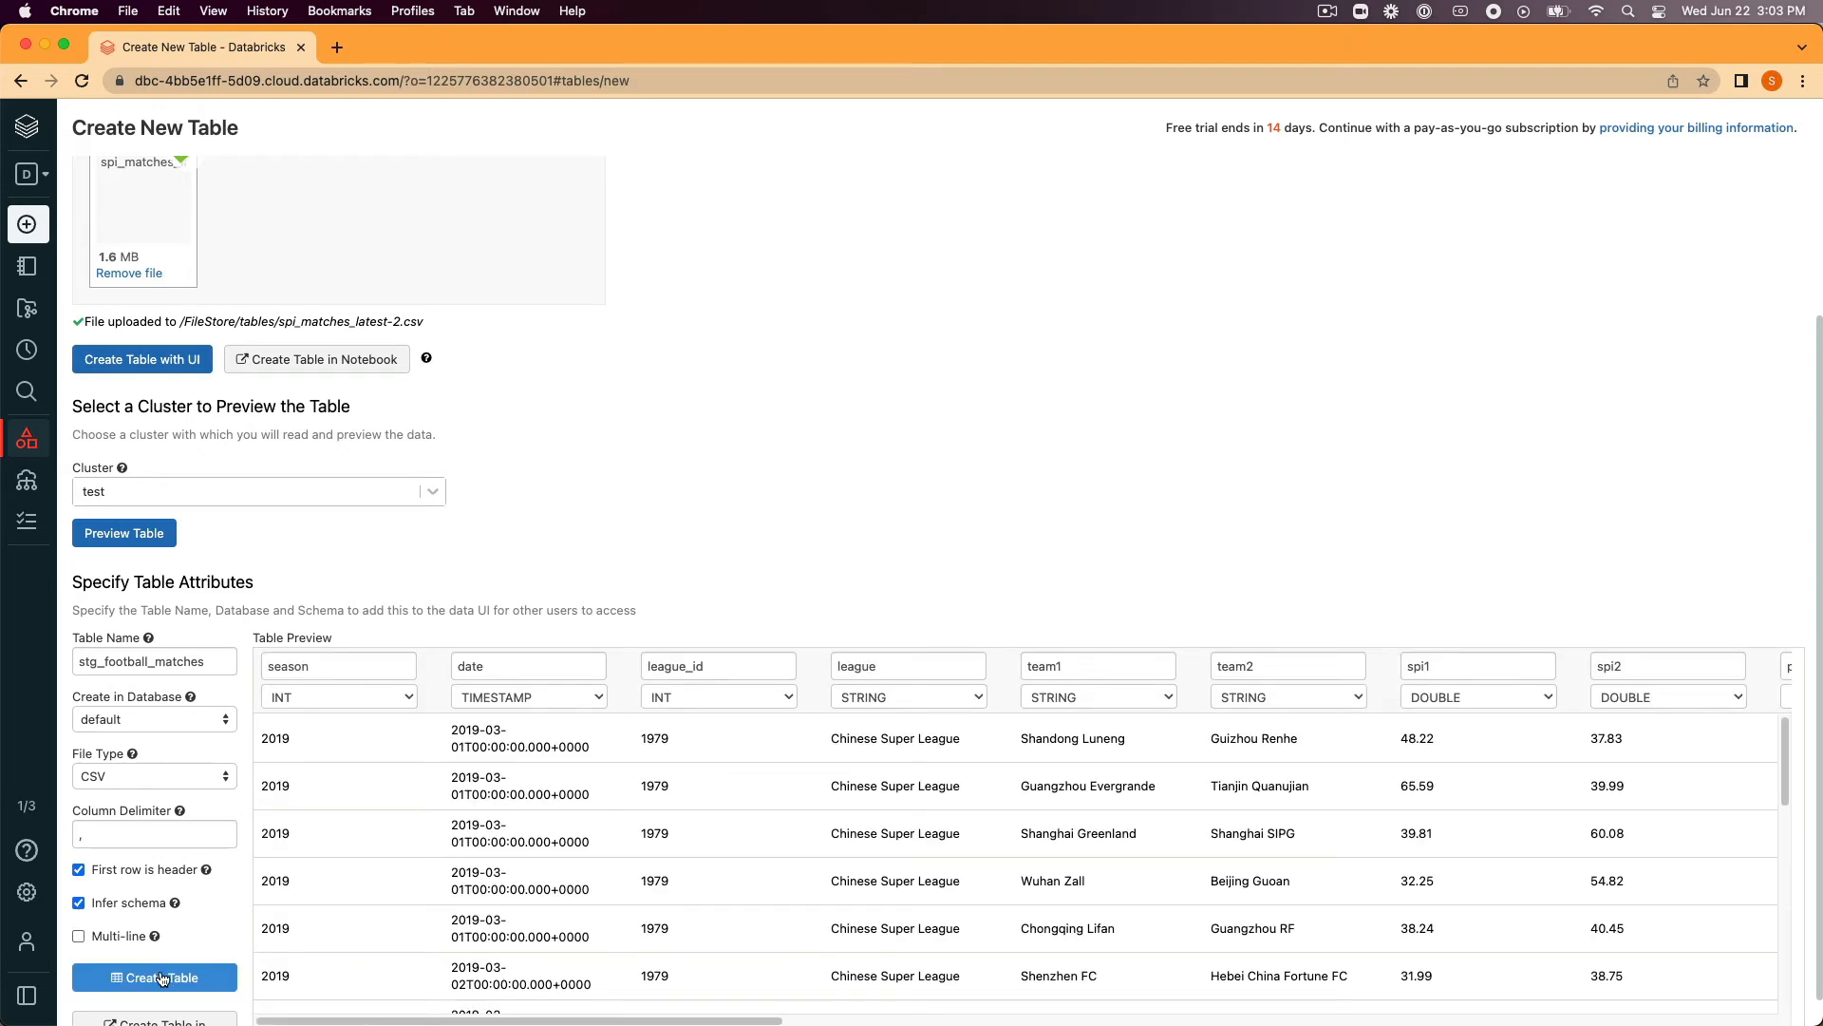
{"action": "left_click", "coordinate": [155, 977]}
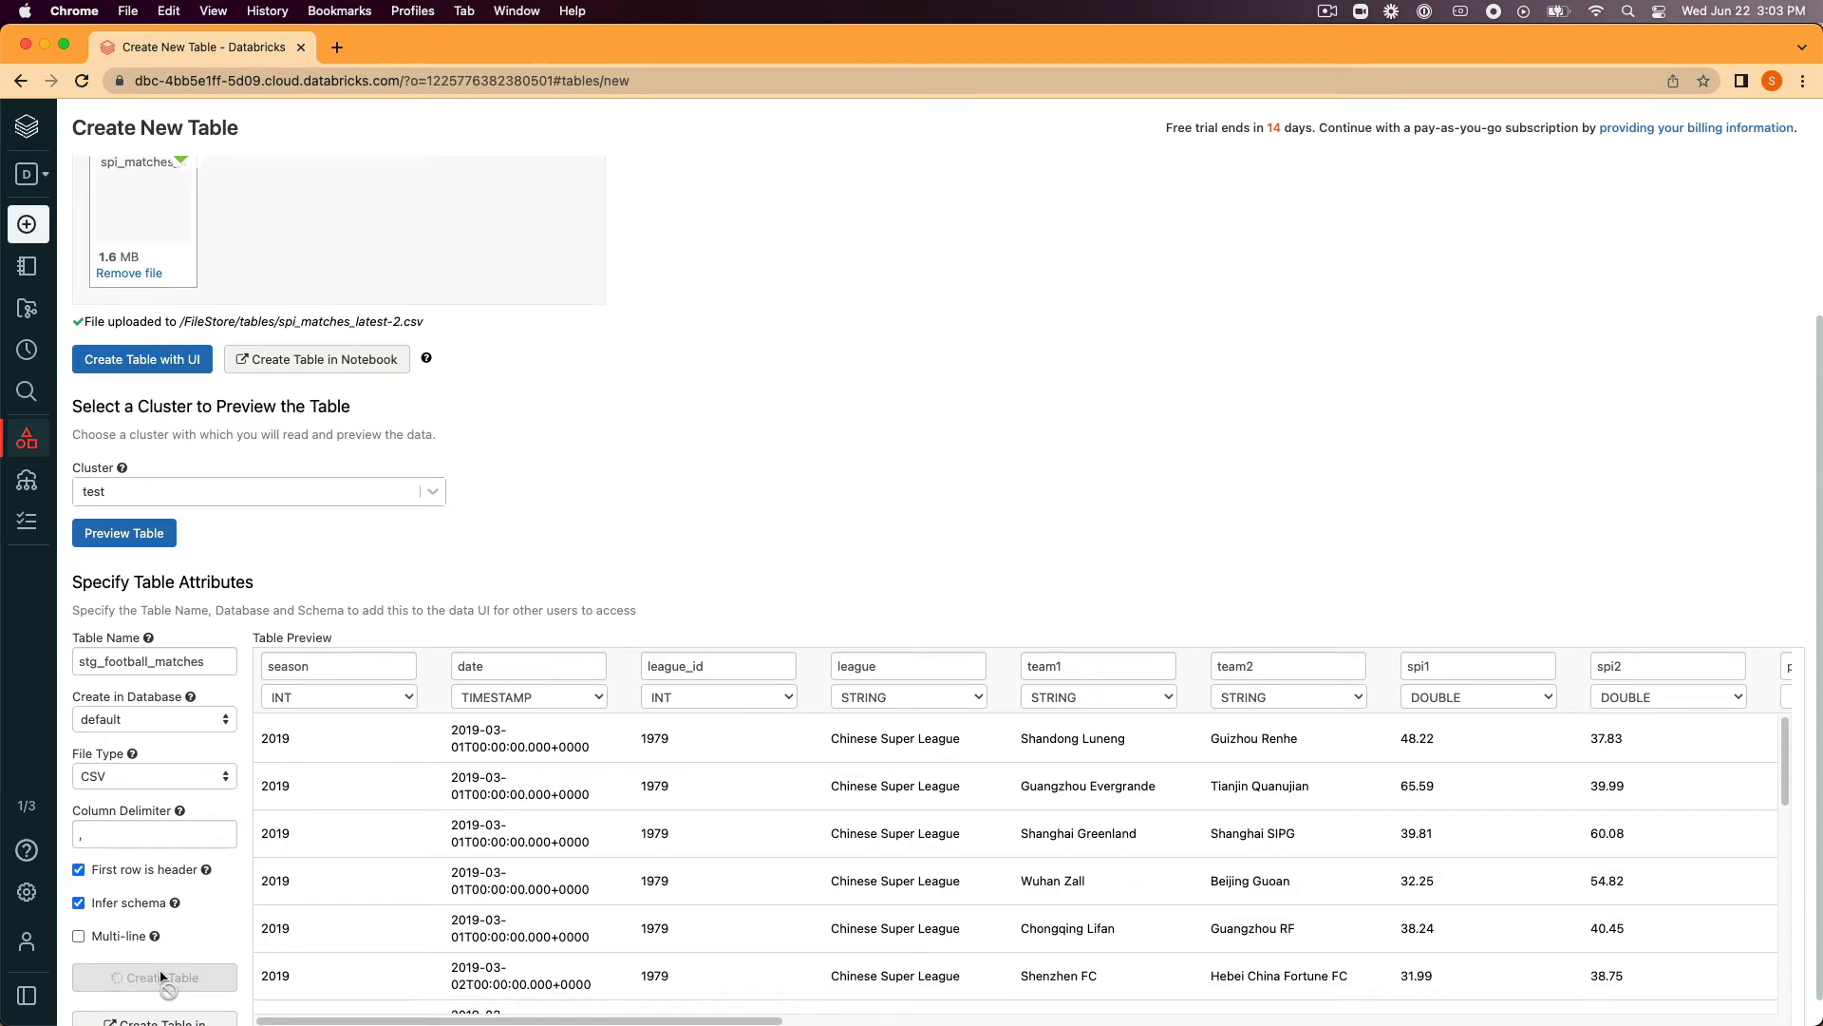
- Review the stg_football_matches details page with its 26-column schema and sample rows
{"action": "left_click", "coordinate": [154, 977]}
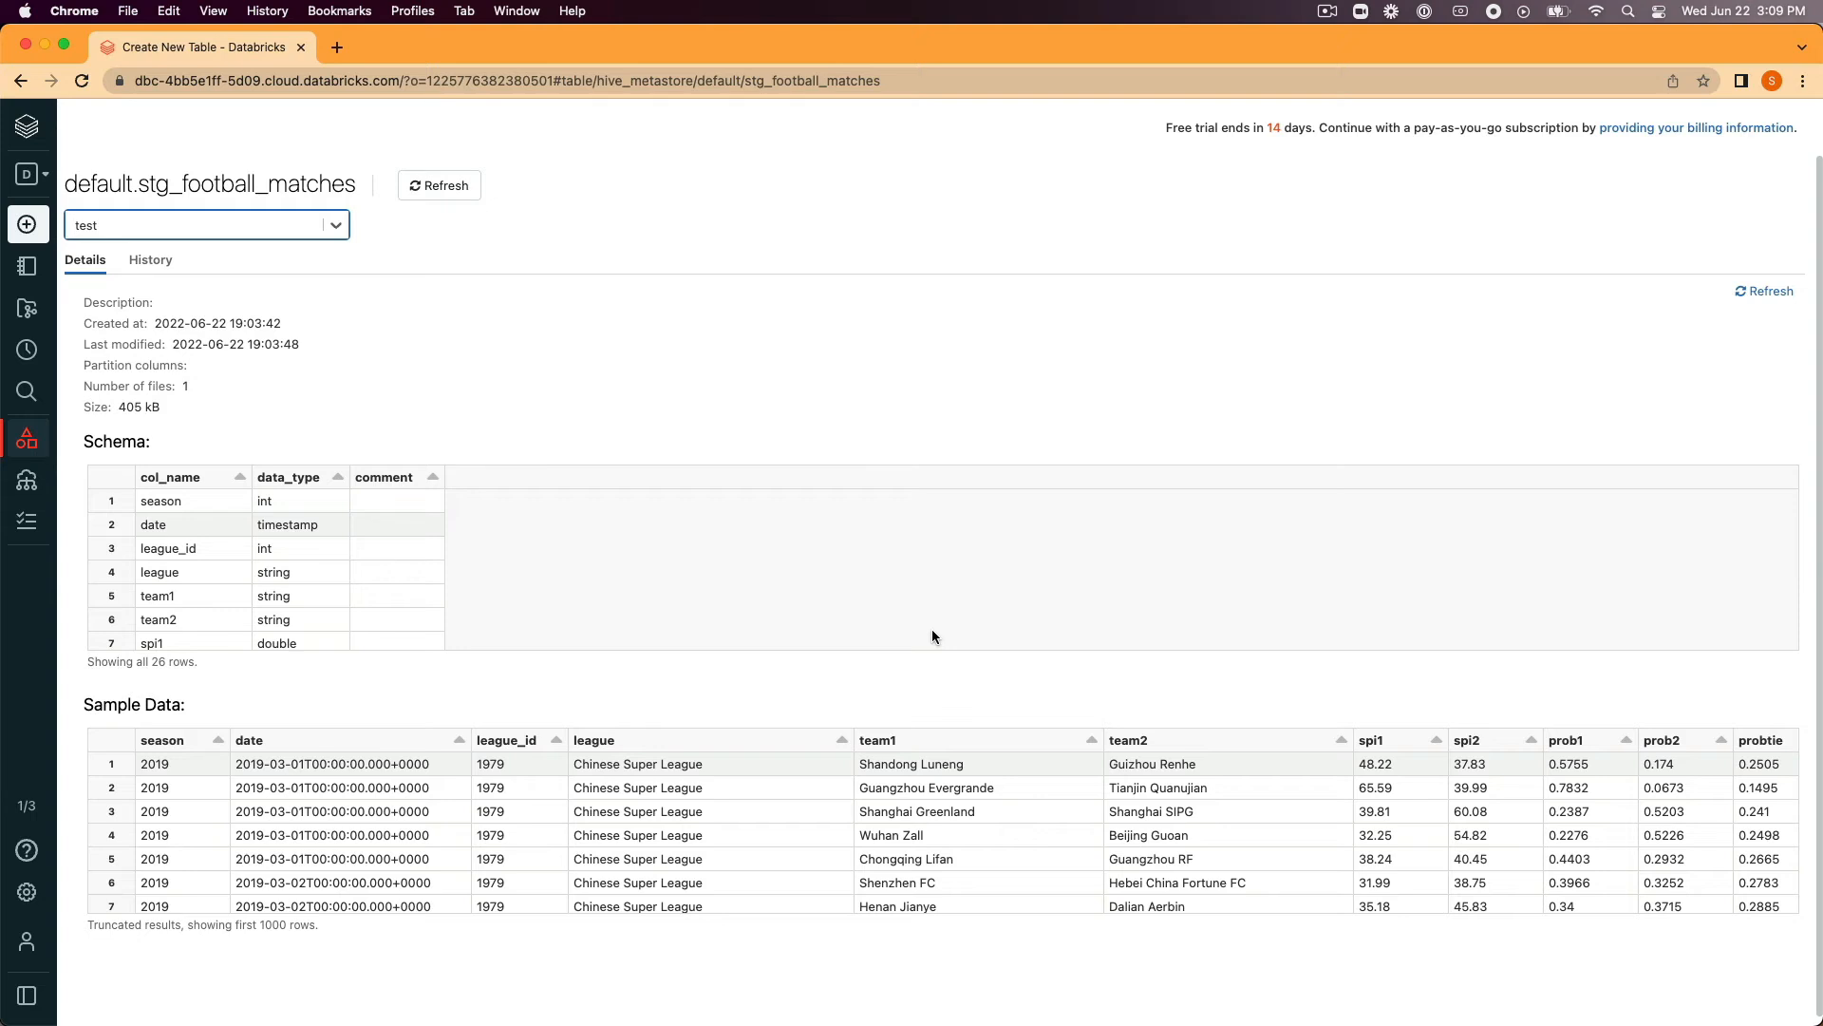
{"action": "mouse_move", "coordinate": [922, 632]}
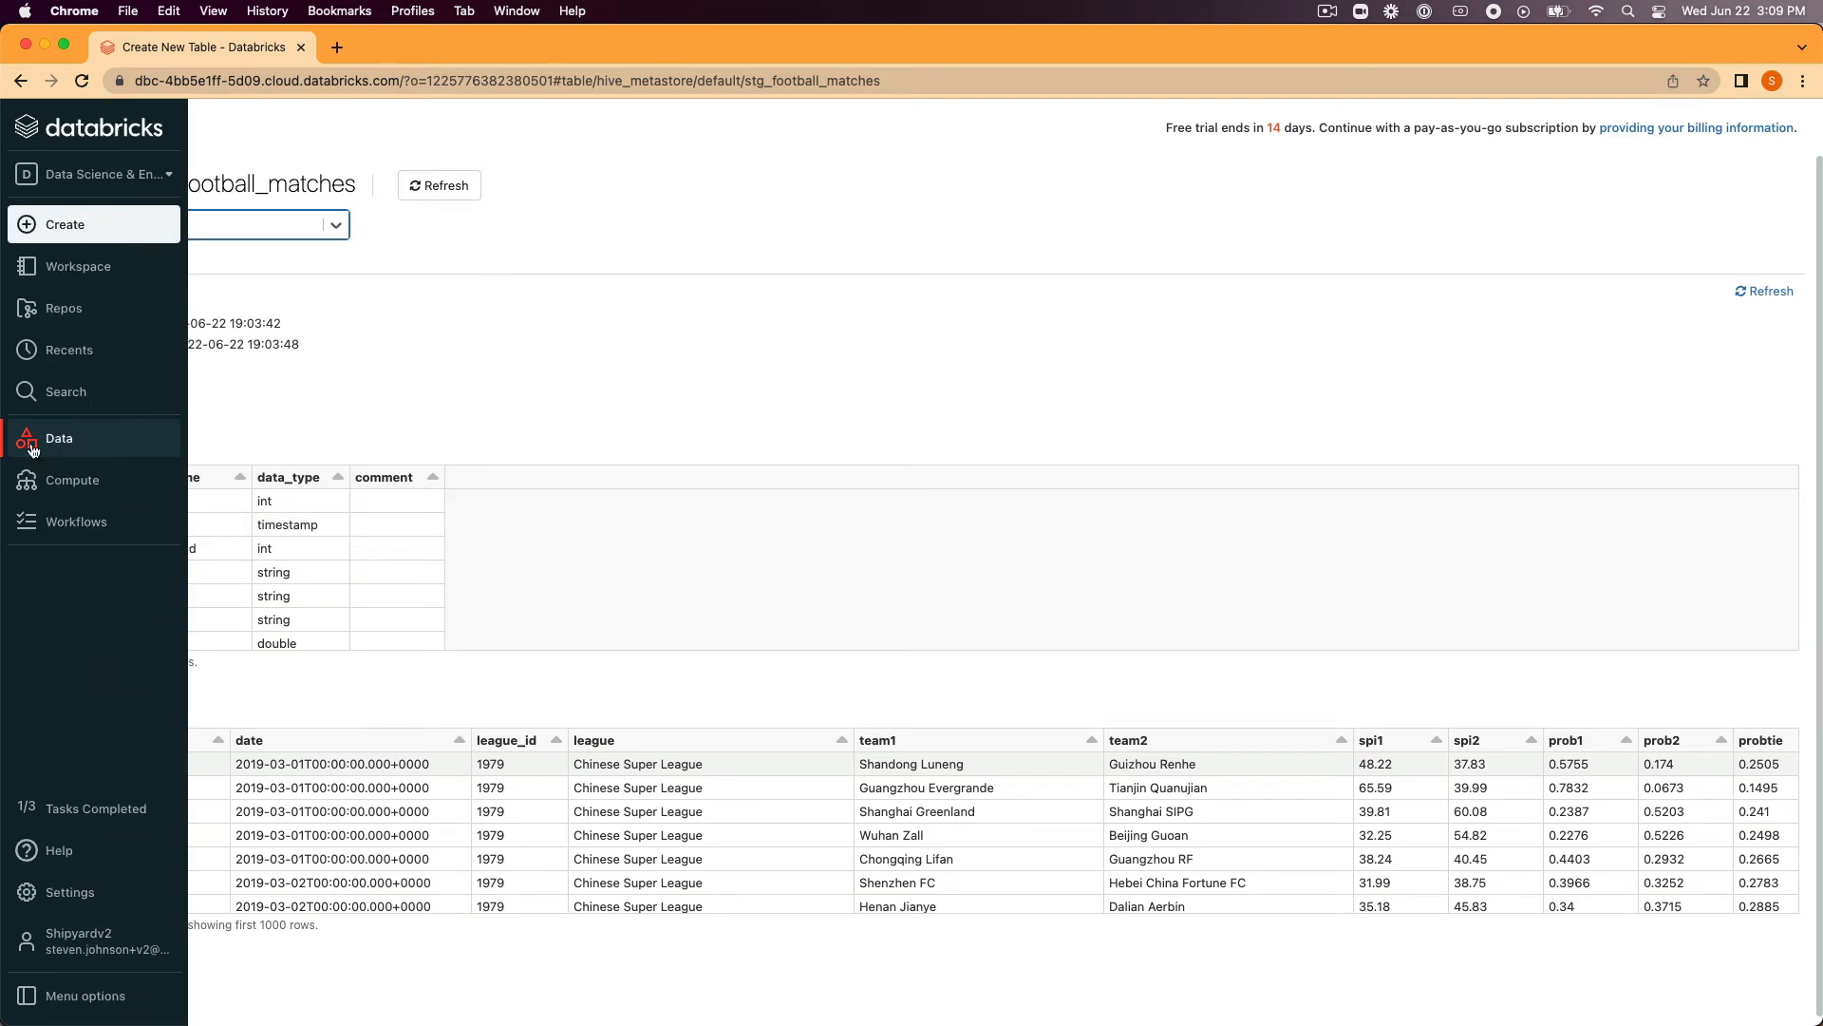
- Start a second table from spi_global_rankings.csv and begin typing the name stg
{"action": "left_click", "coordinate": [63, 223]}
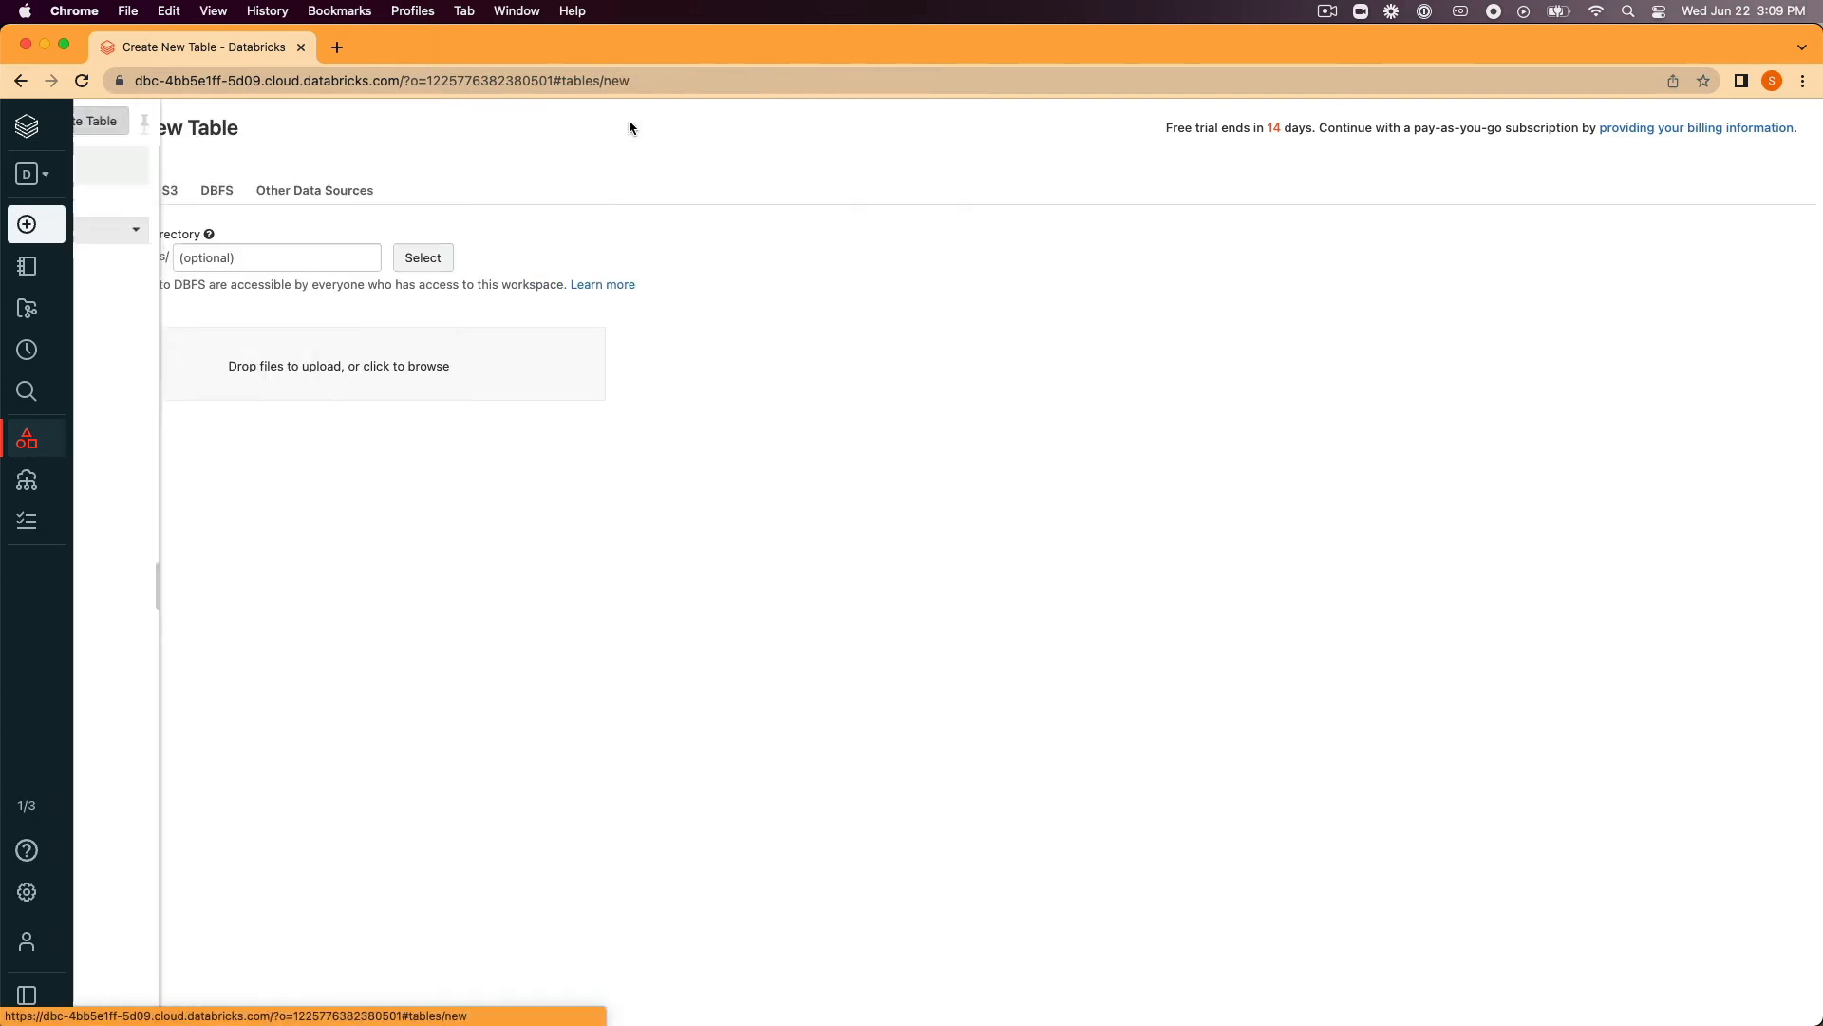
{"action": "left_click", "coordinate": [338, 365]}
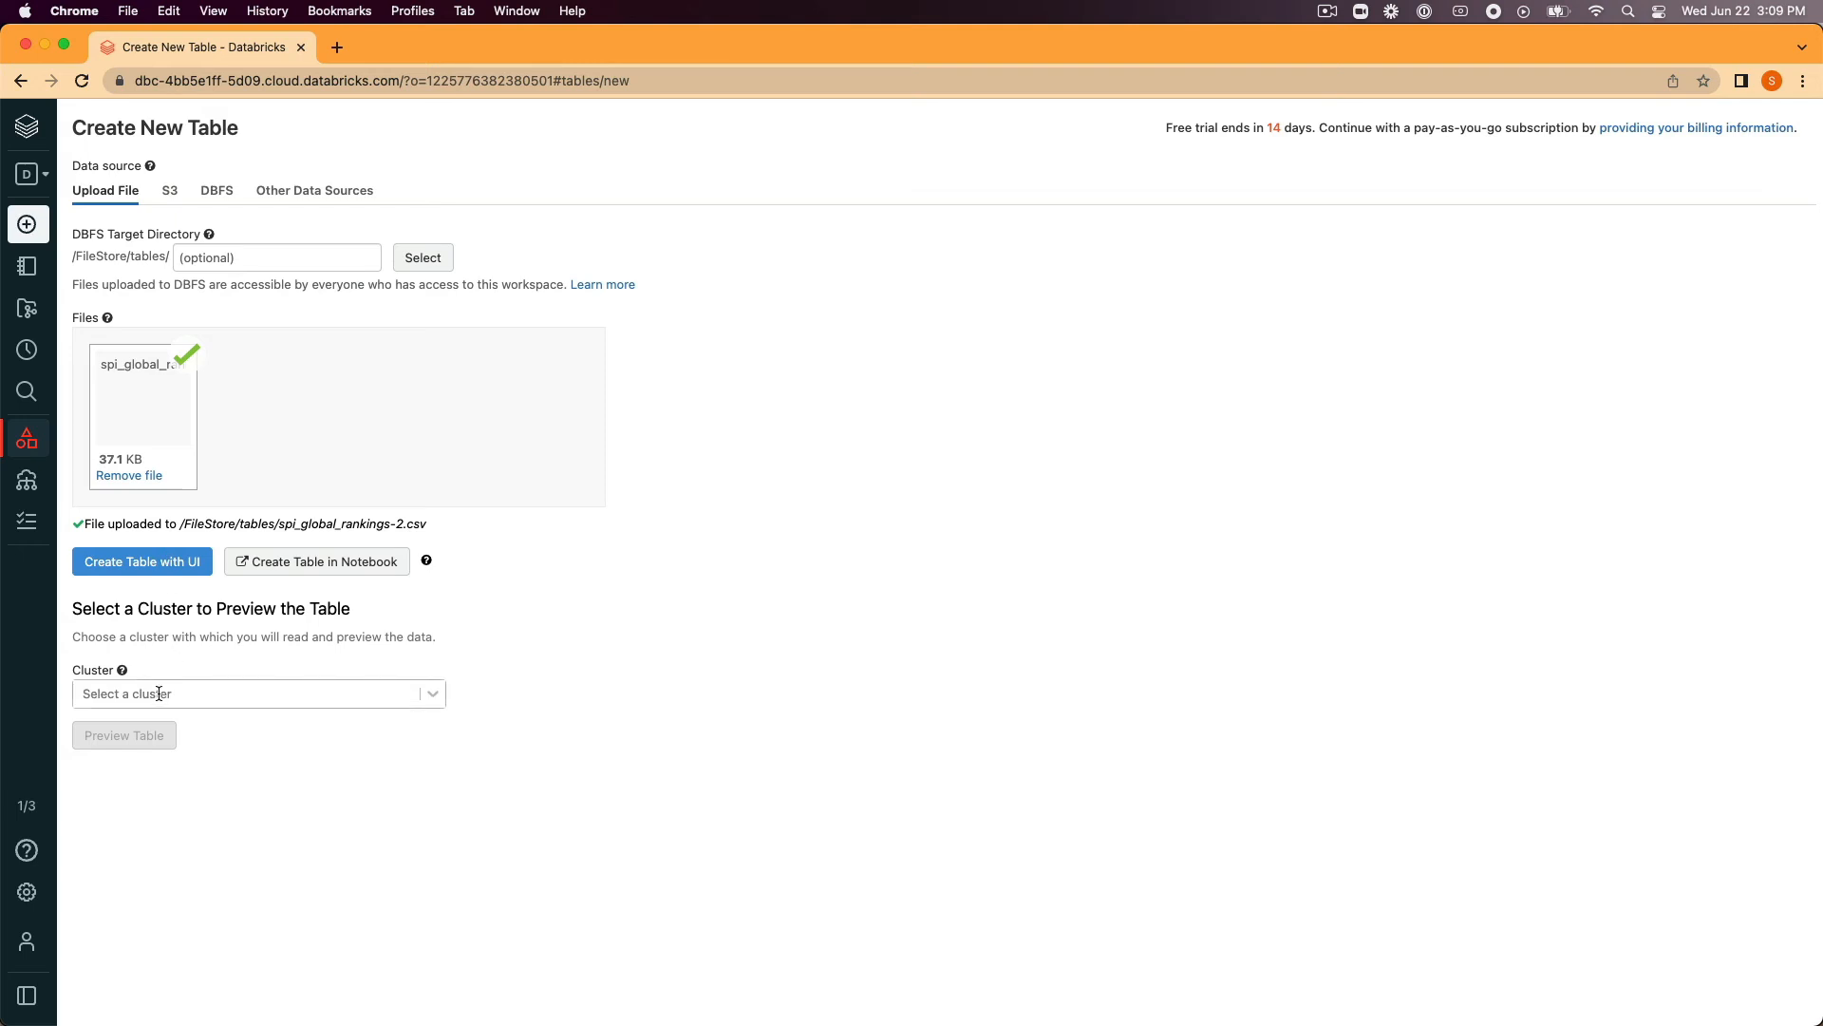
{"action": "type", "text": "stg"}
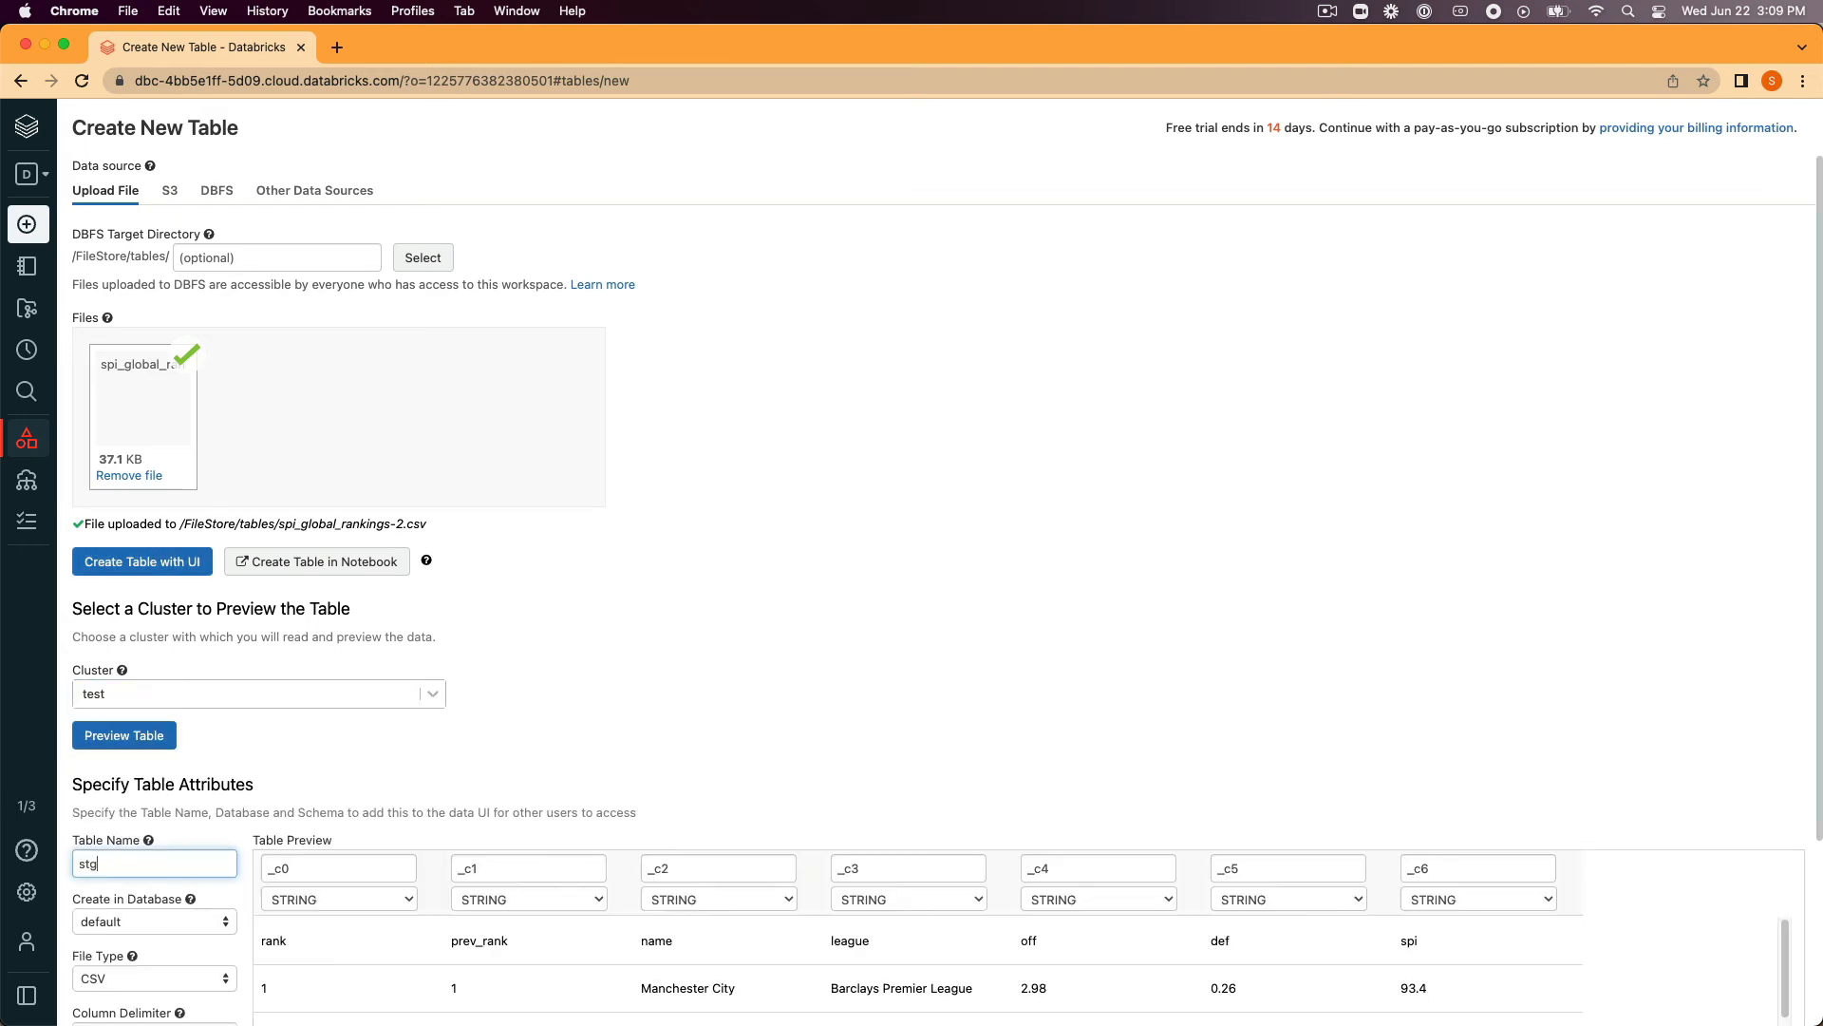